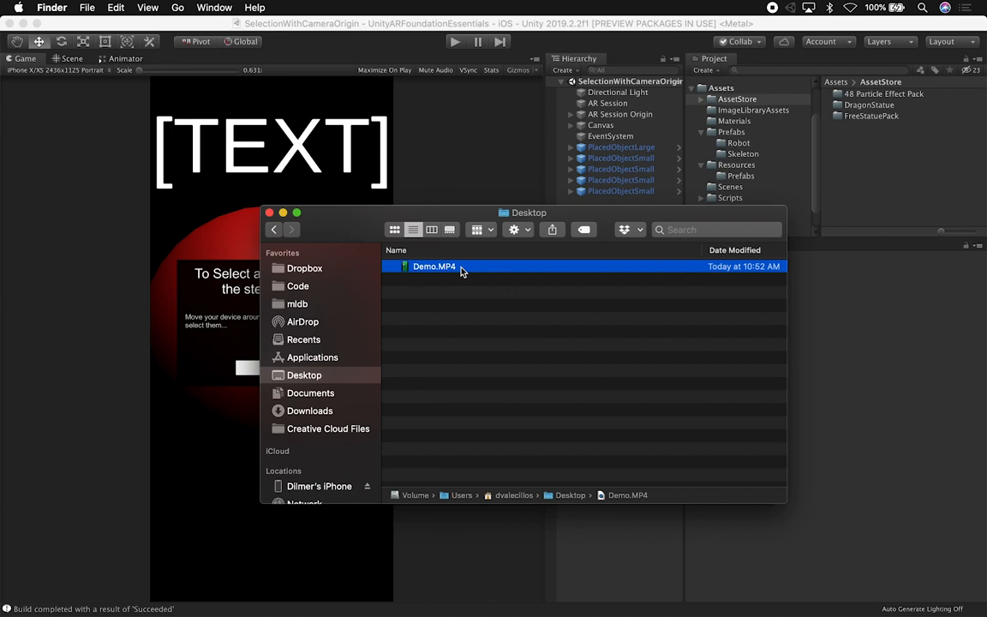
# Open the Demo.MP4 video from the Desktop in Finder.
pyautogui.doubleClick(434, 267)
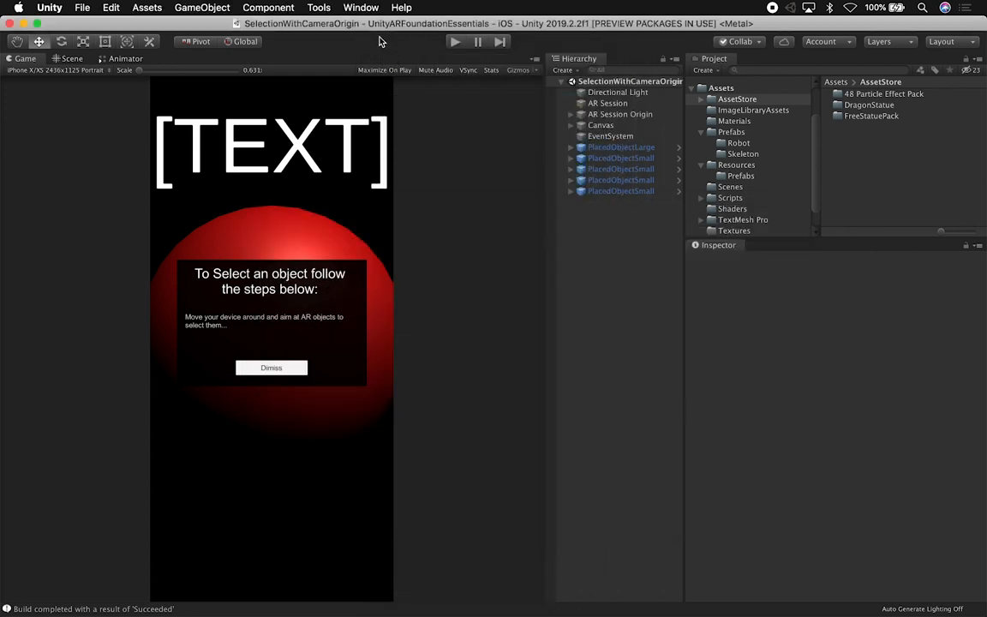
pyautogui.moveTo(382, 41)
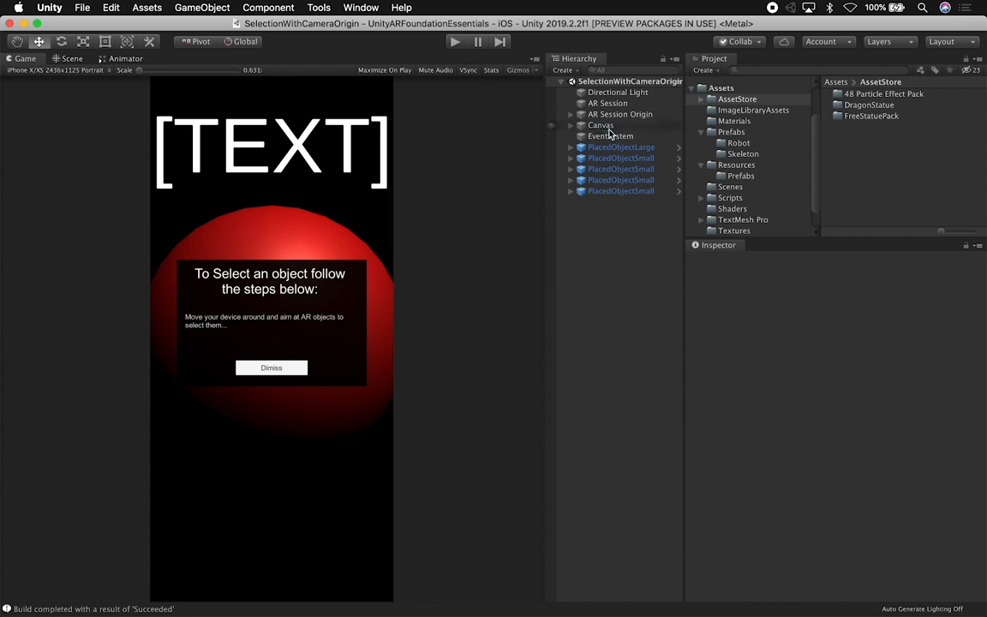
# Inspect the Canvas object, browse the Scenes folder, and switch to the 3D Scene view.
pyautogui.click(600, 125)
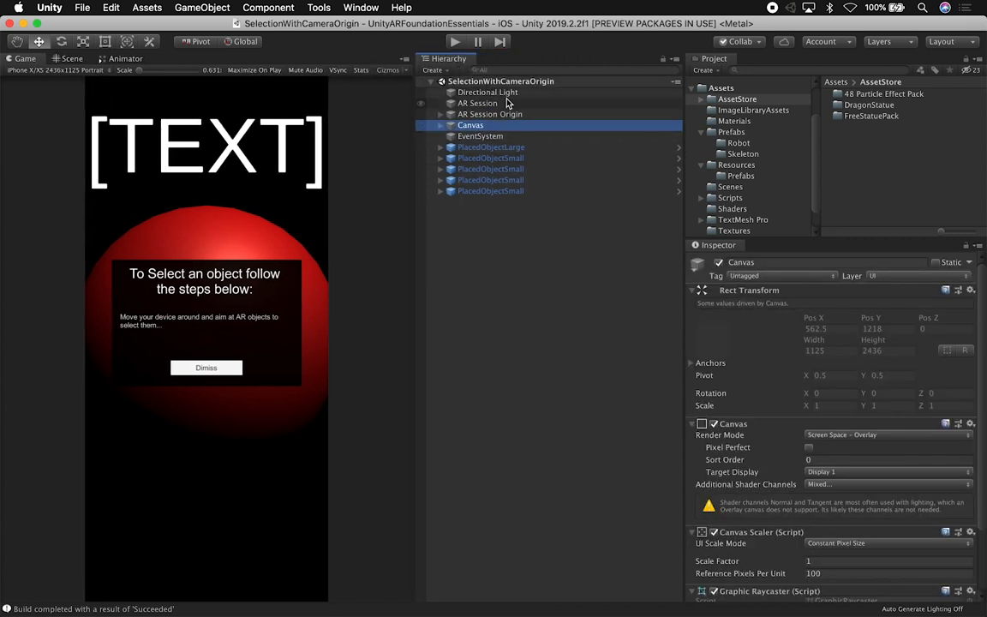
pyautogui.click(730, 187)
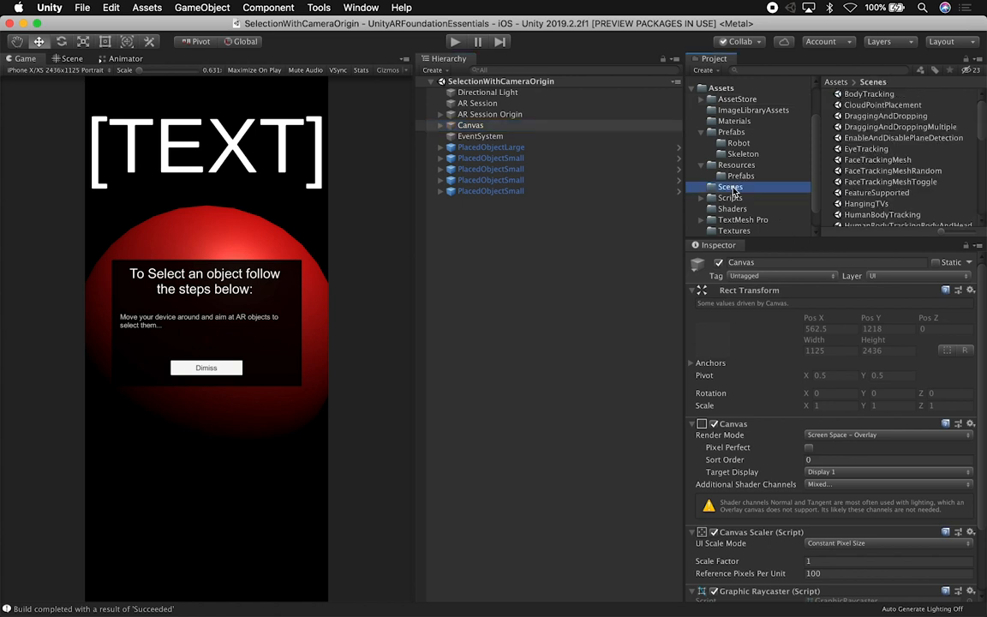
pyautogui.scroll(-3)
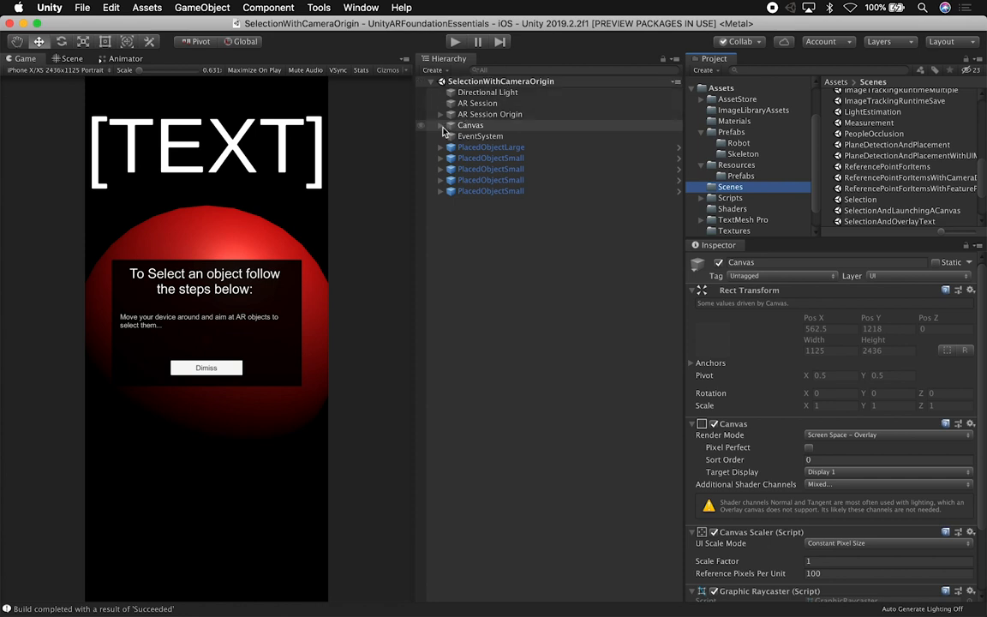
pyautogui.click(72, 58)
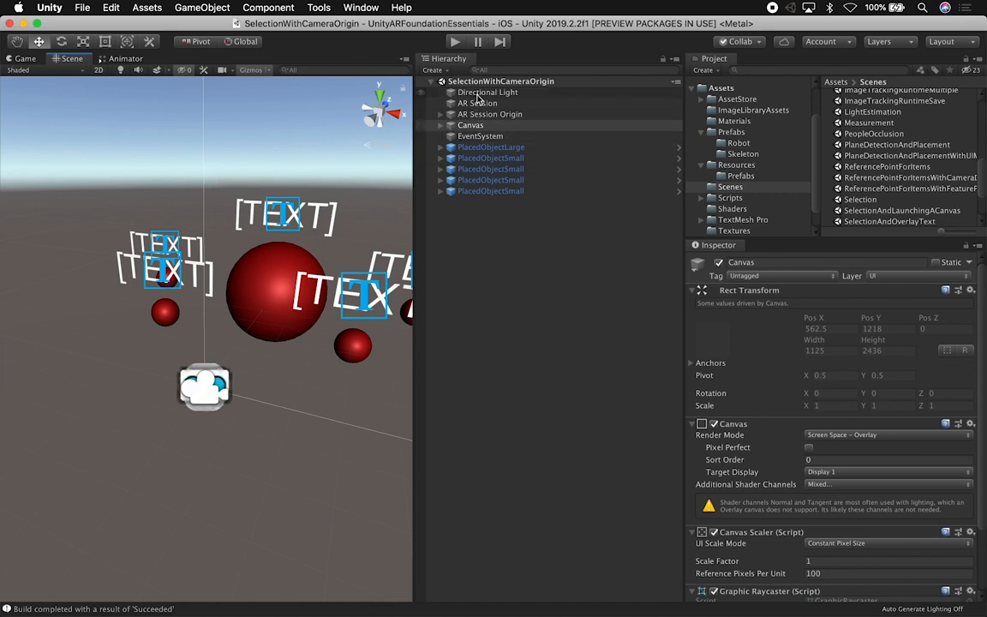
# Inspect the AR Session, Directional Light and AR Session Origin objects in the Hierarchy.
pyautogui.click(476, 103)
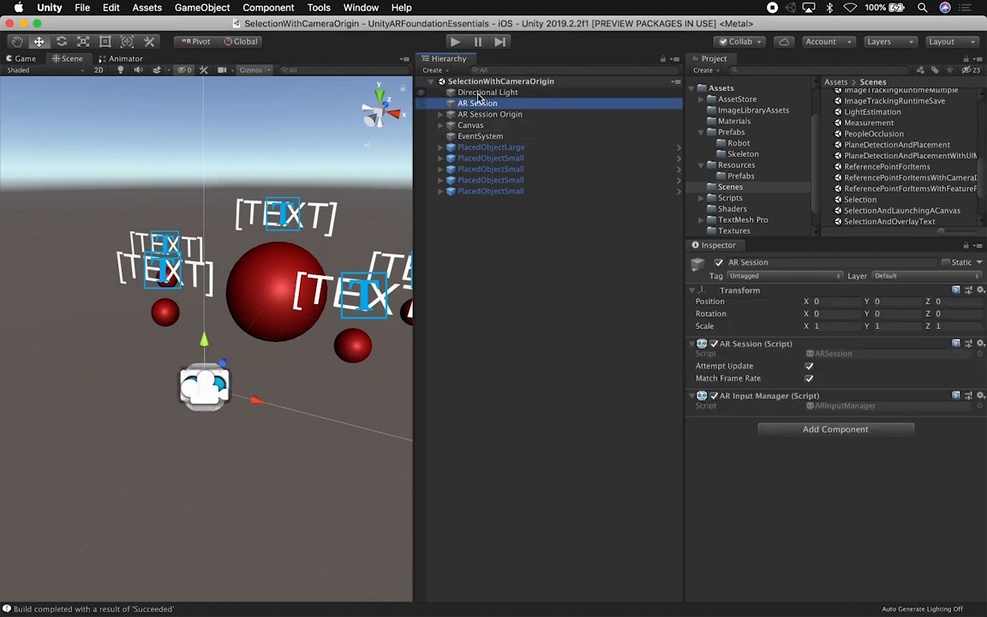
pyautogui.click(487, 93)
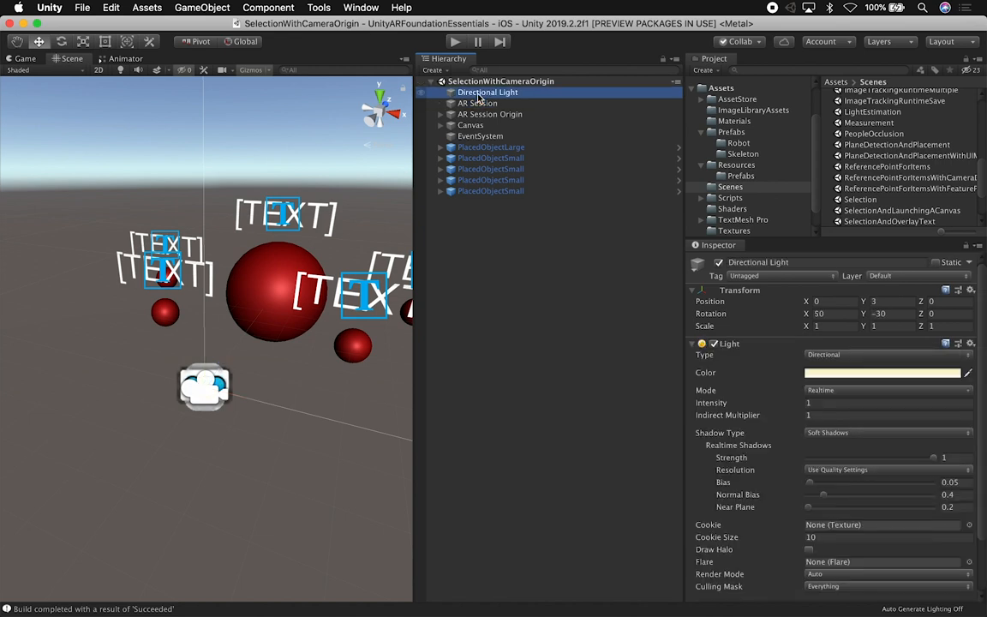
pyautogui.click(477, 103)
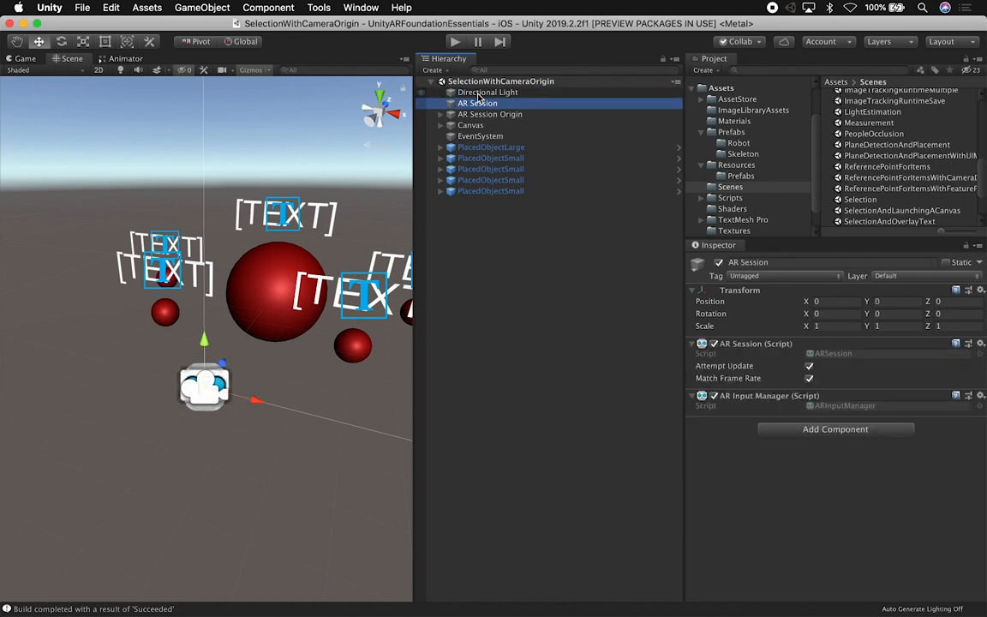
pyautogui.click(490, 113)
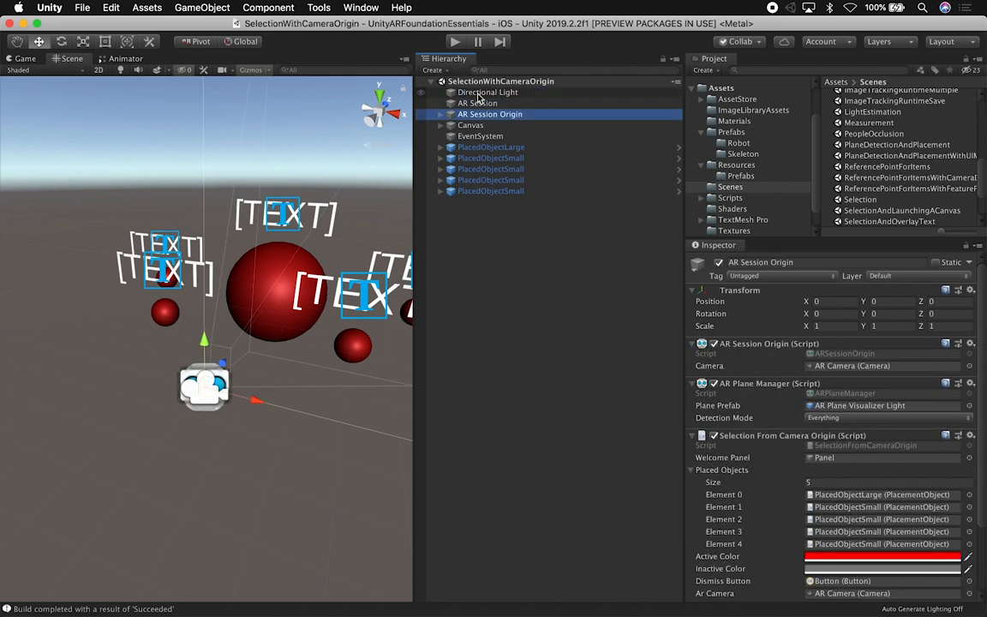
# Inspect the AR Camera and the Canvas, revealing the Canvas's child objects.
pyautogui.click(493, 125)
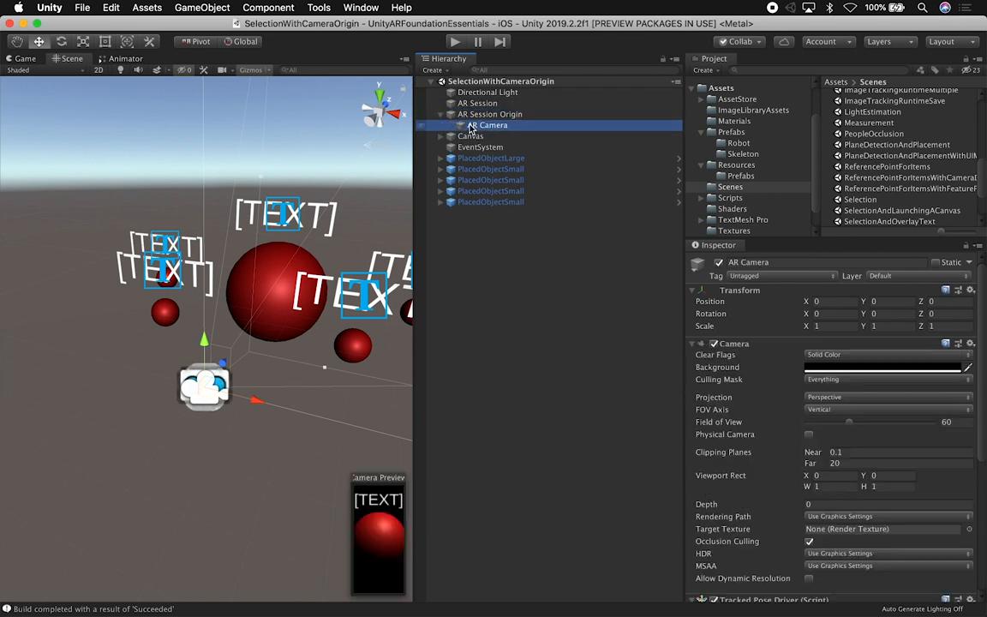
pyautogui.click(469, 135)
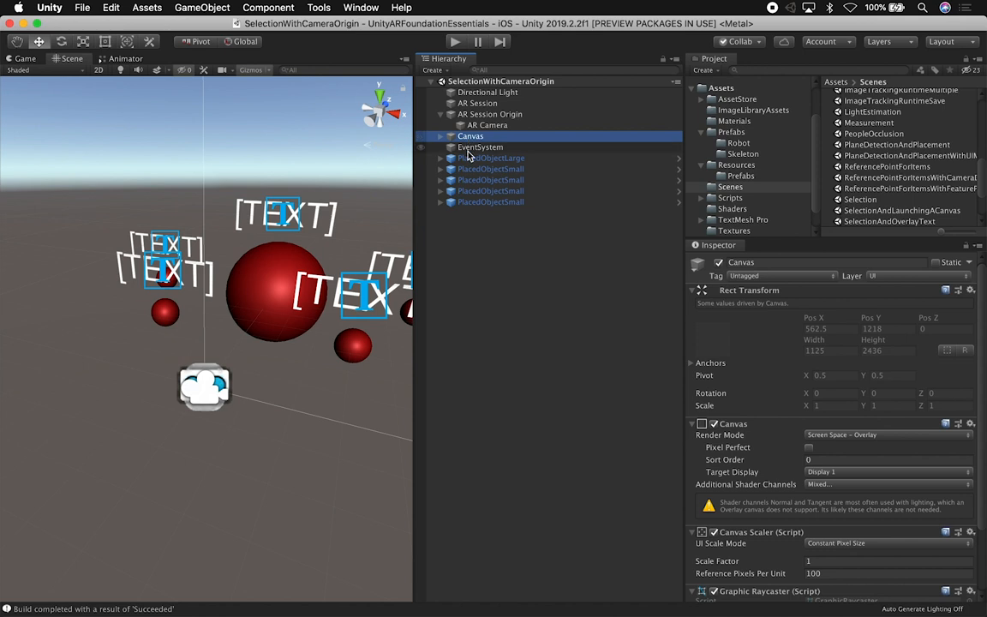
pyautogui.click(490, 158)
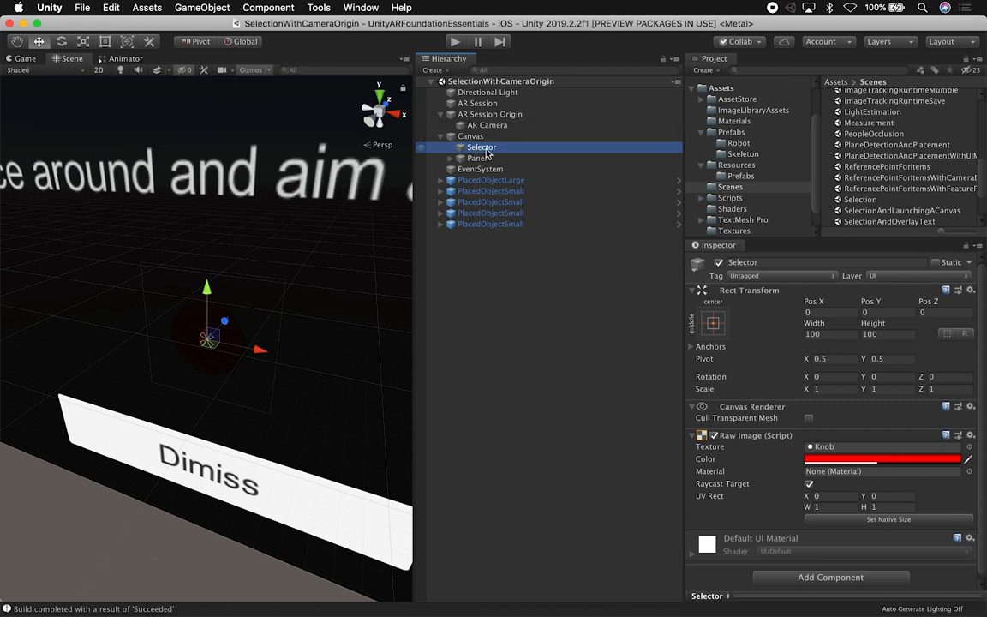
pyautogui.moveTo(740, 444)
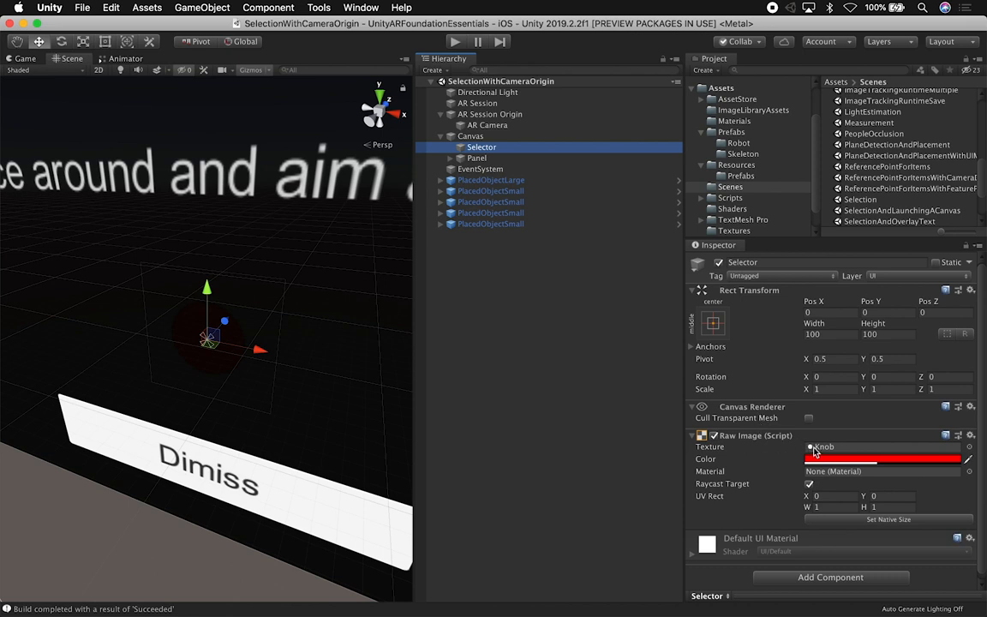
pyautogui.moveTo(821, 460)
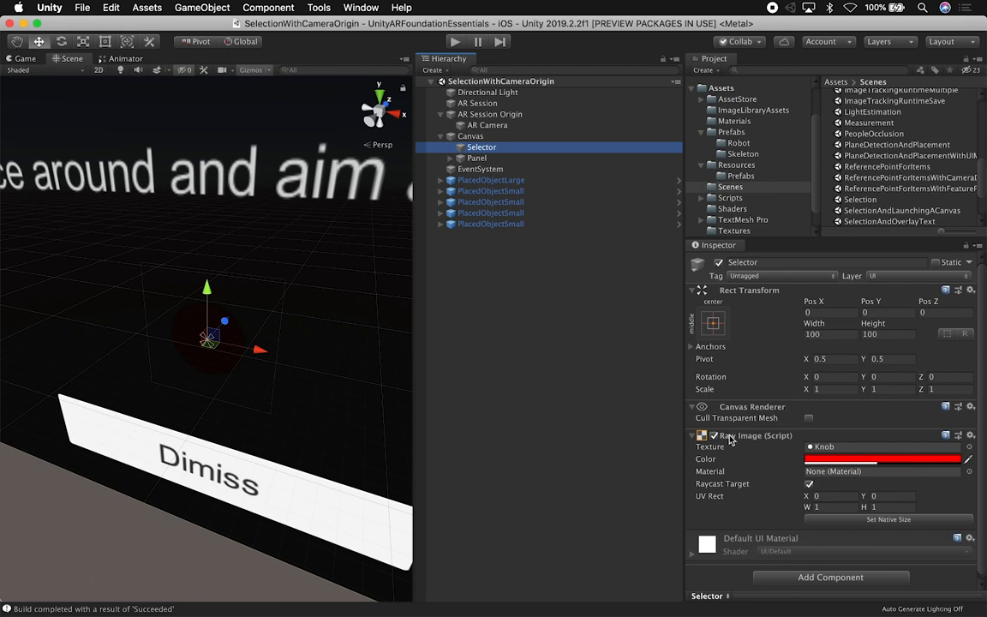
pyautogui.moveTo(822, 452)
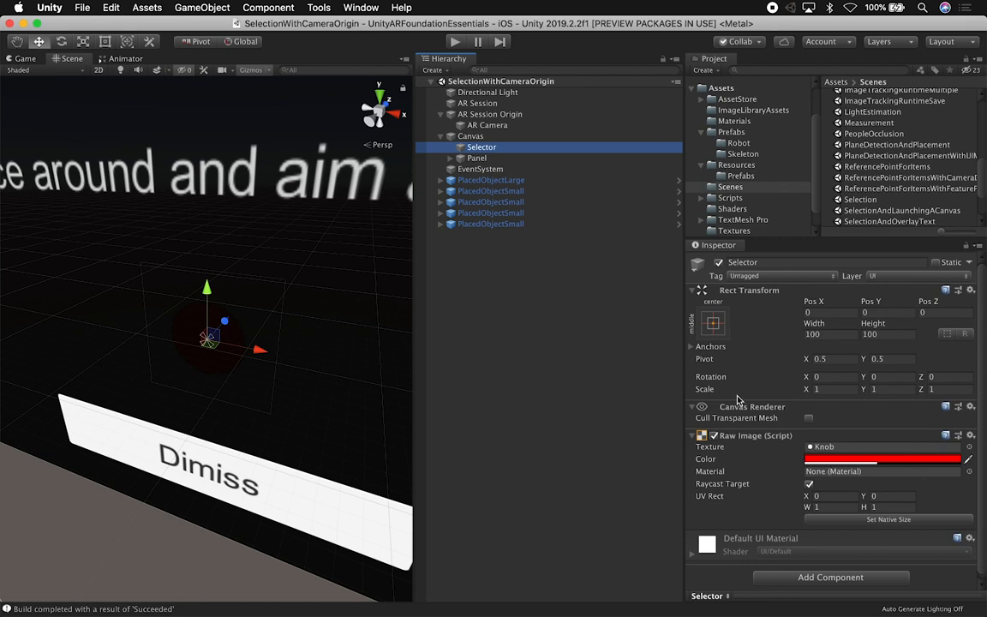
pyautogui.moveTo(753, 493)
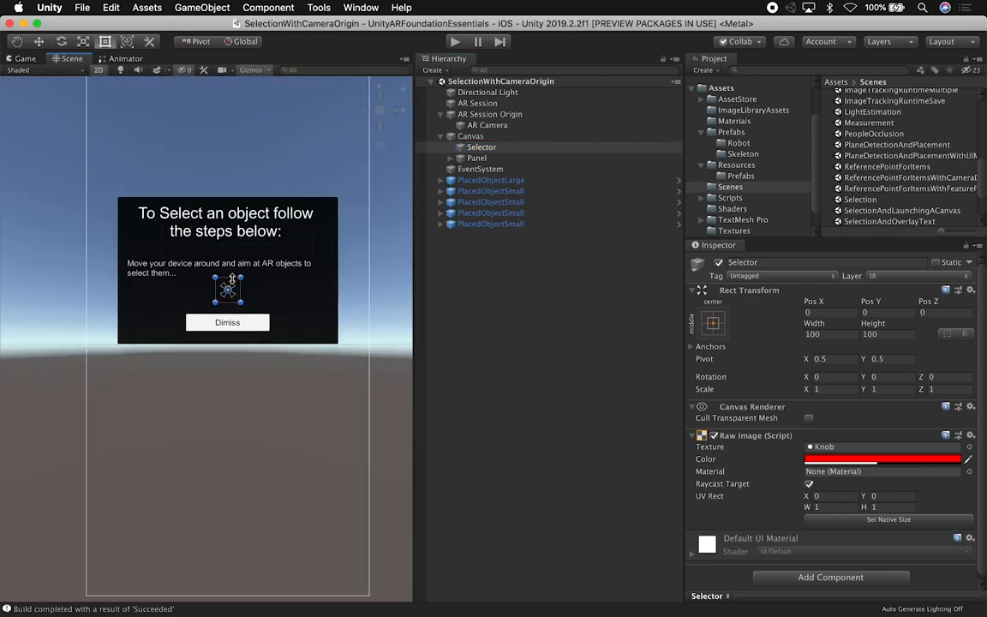
pyautogui.click(476, 158)
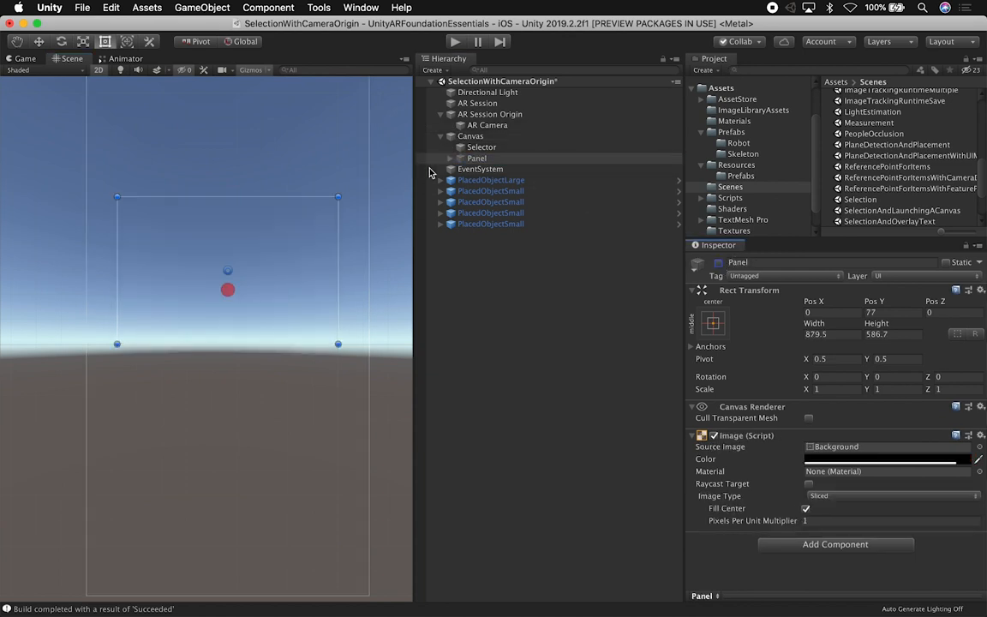
pyautogui.click(482, 147)
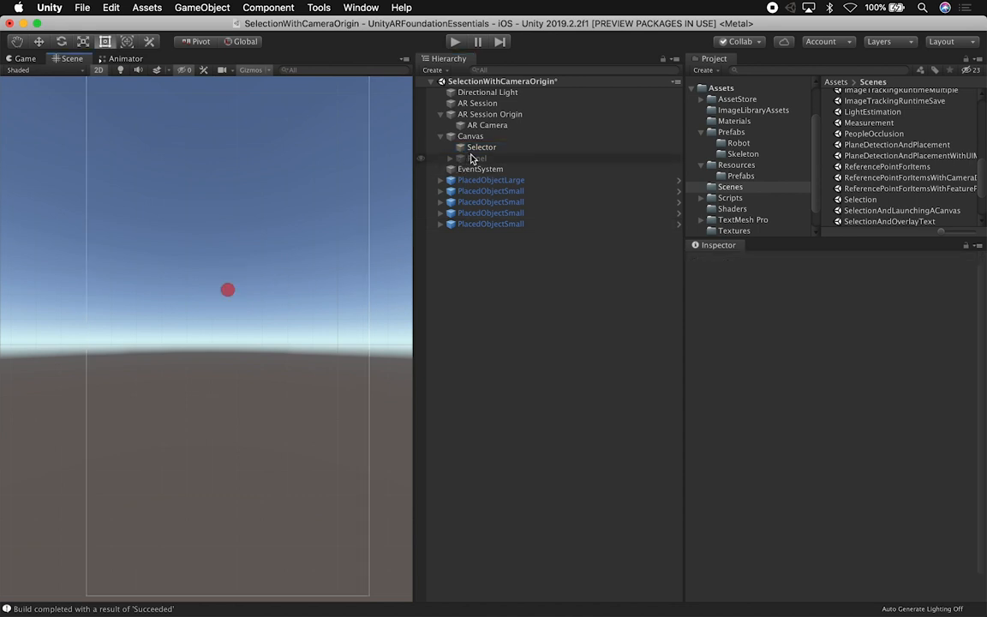
pyautogui.click(482, 147)
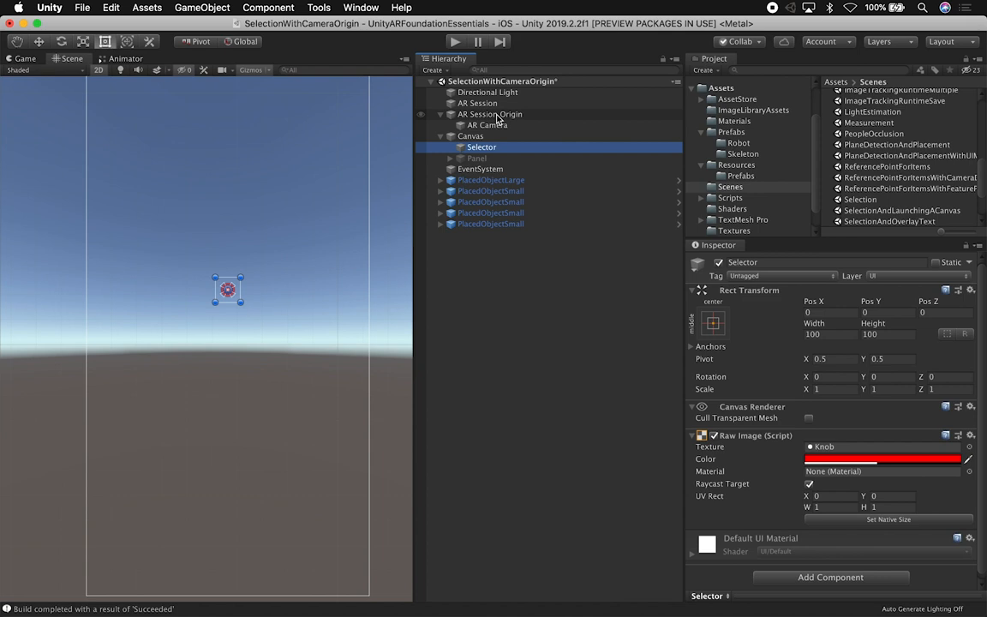
pyautogui.click(477, 158)
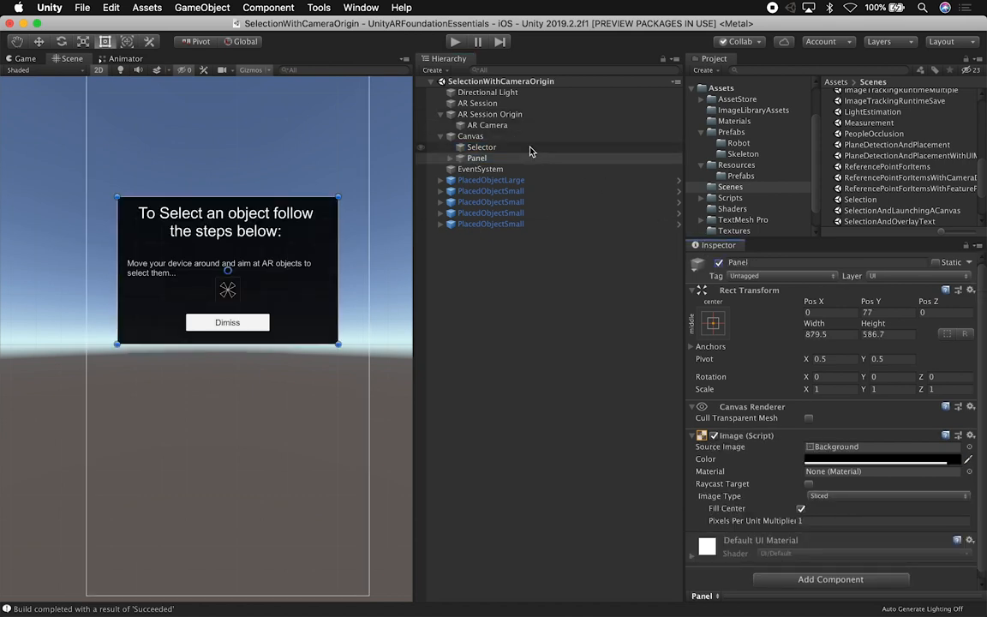
pyautogui.click(469, 136)
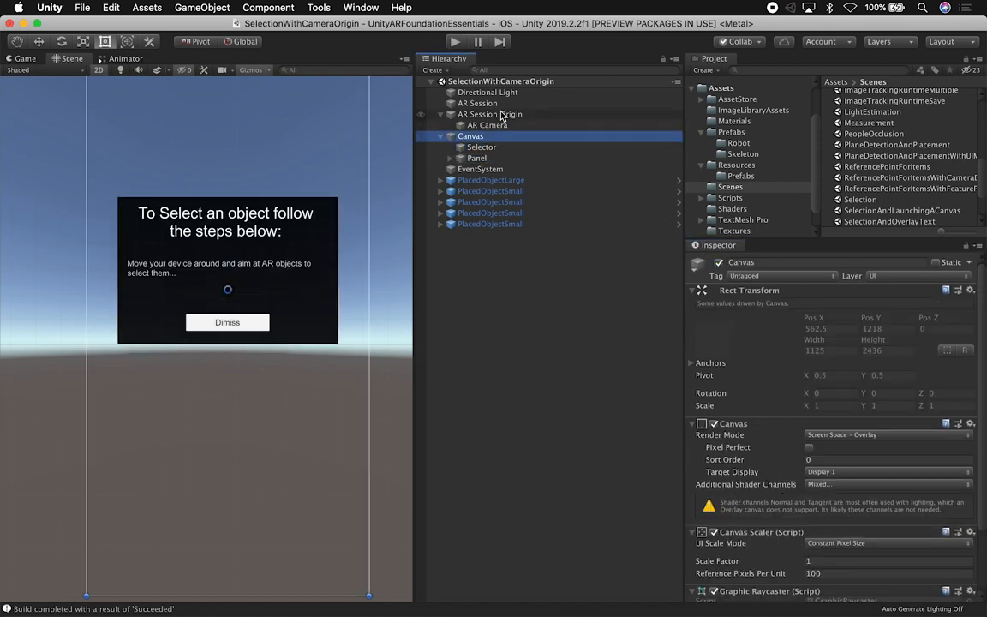
pyautogui.click(490, 113)
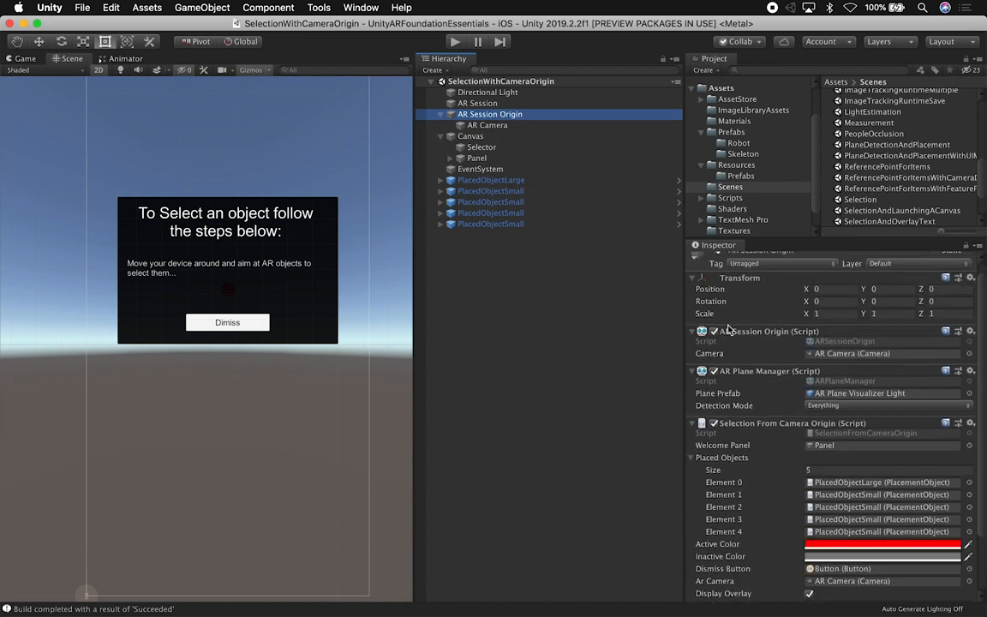
pyautogui.moveTo(774, 340)
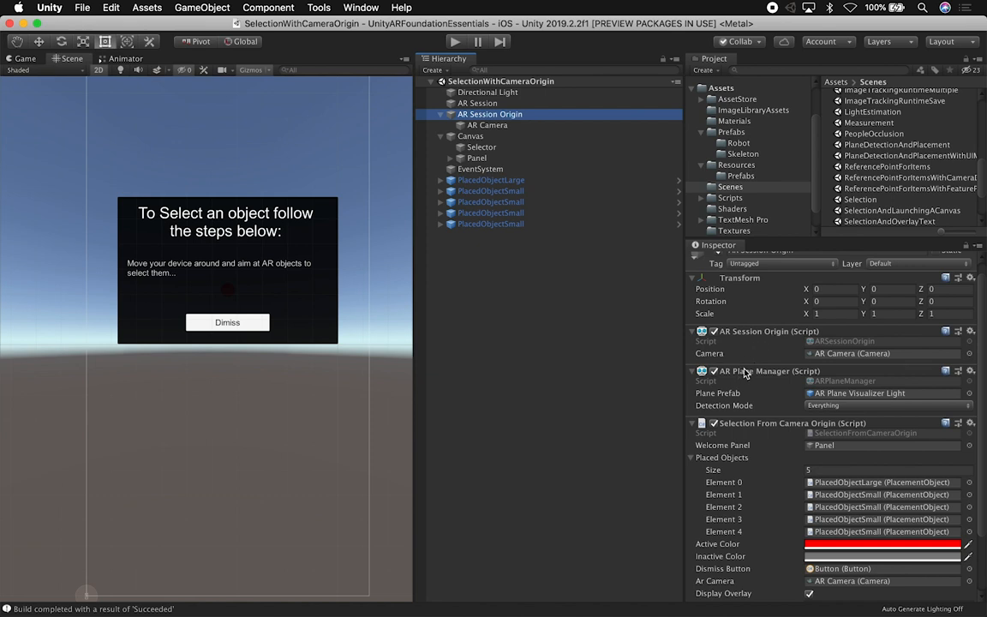
pyautogui.scroll(-3)
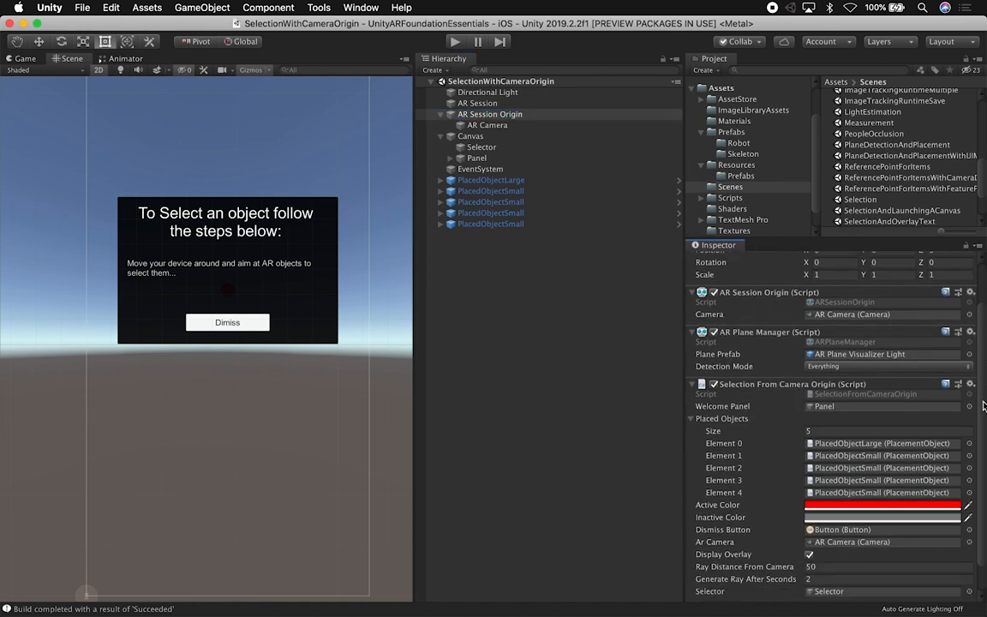
pyautogui.scroll(-3)
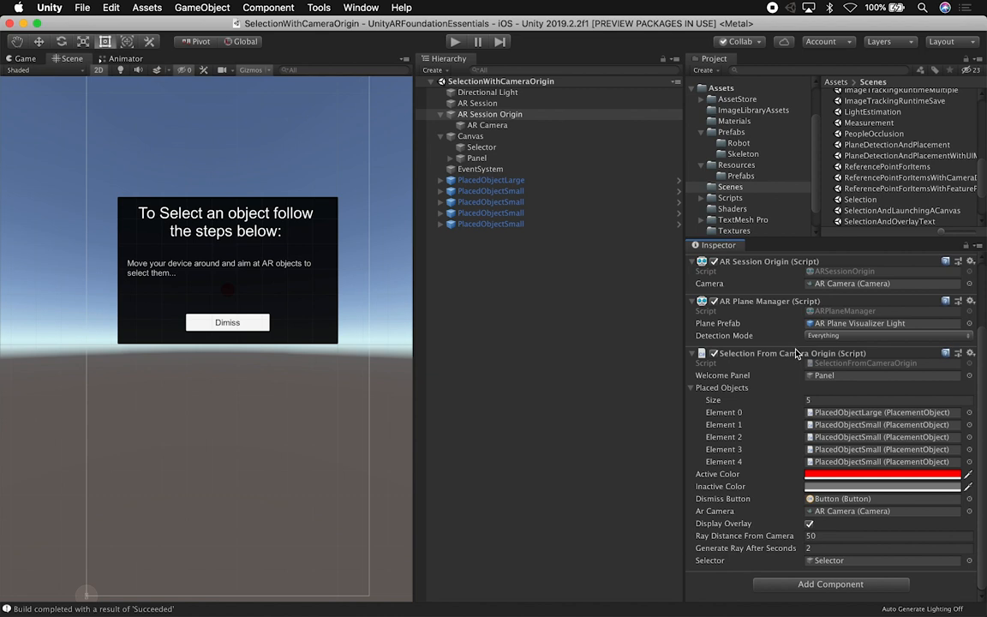
pyautogui.moveTo(768, 317)
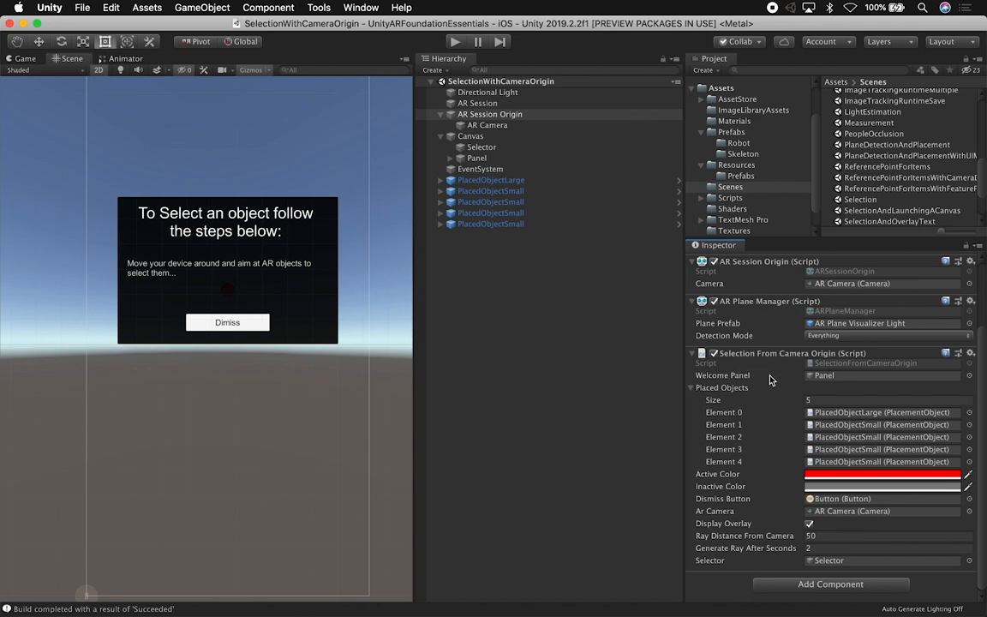
pyautogui.click(882, 376)
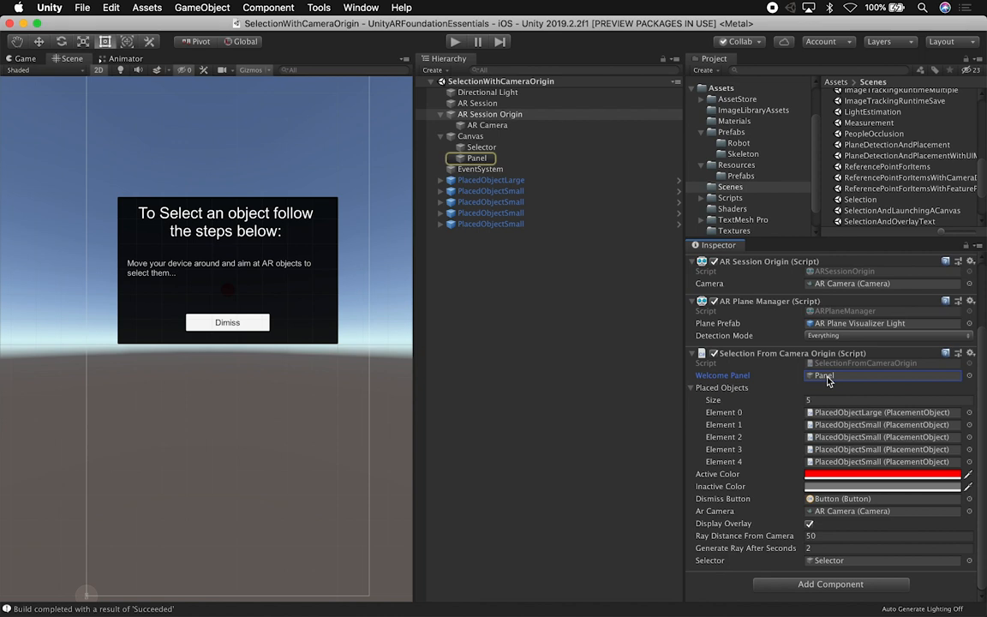
pyautogui.moveTo(746, 377)
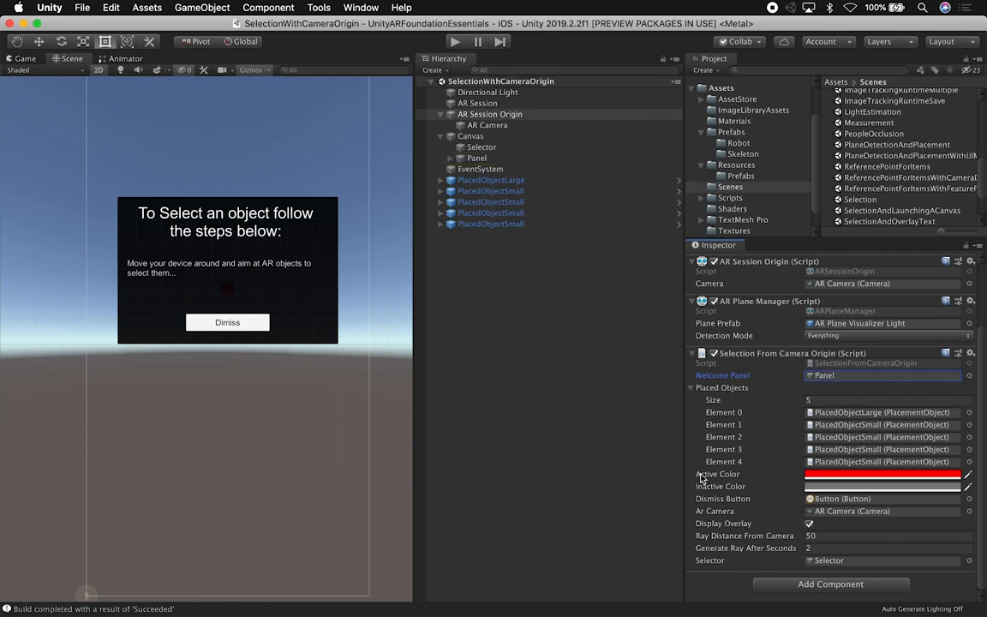
pyautogui.moveTo(709, 401)
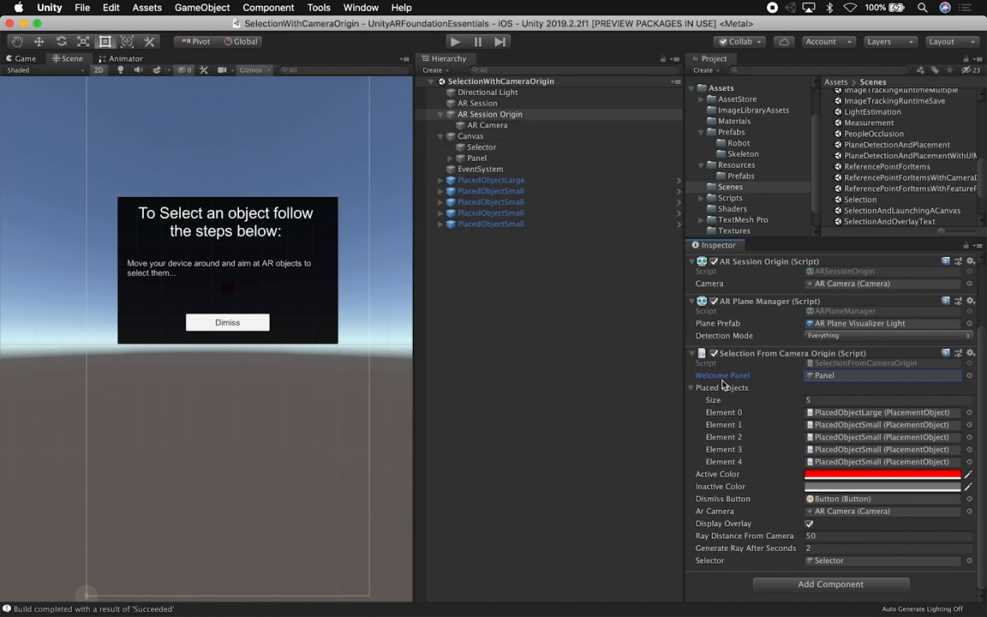
pyautogui.moveTo(791, 479)
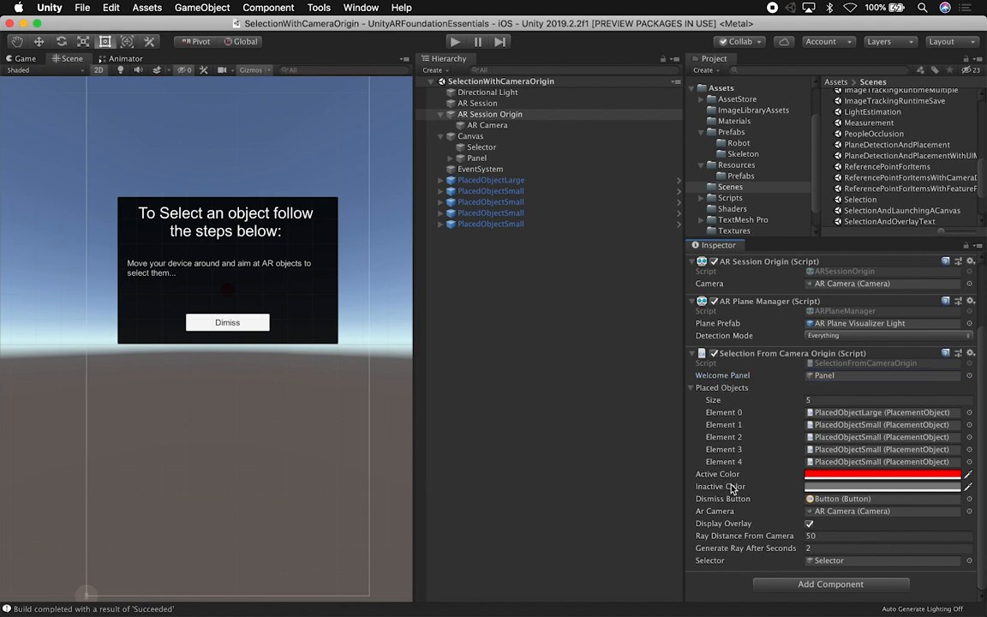
pyautogui.moveTo(212, 247)
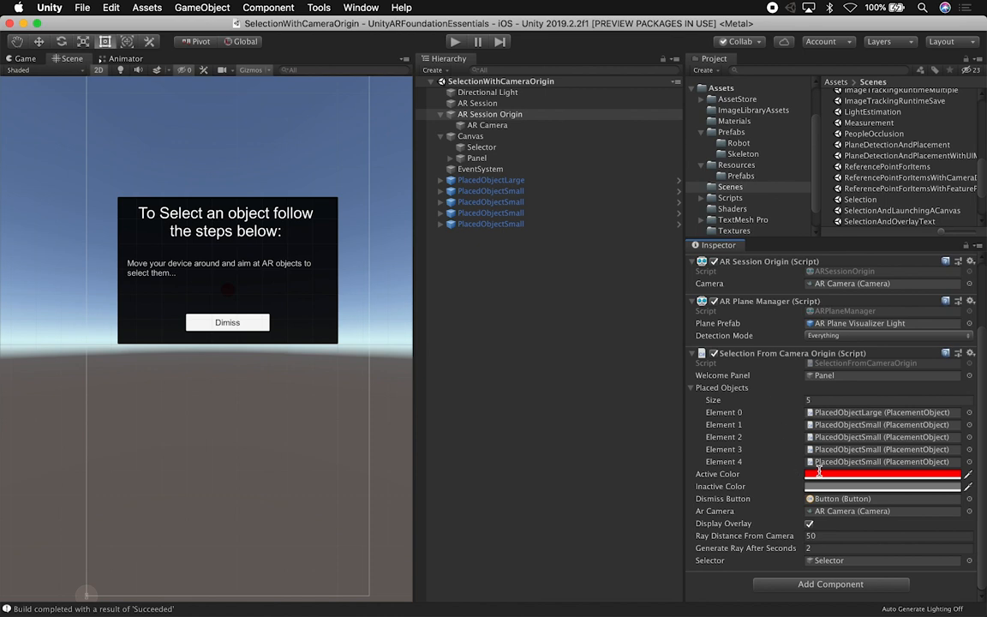
pyautogui.moveTo(778, 488)
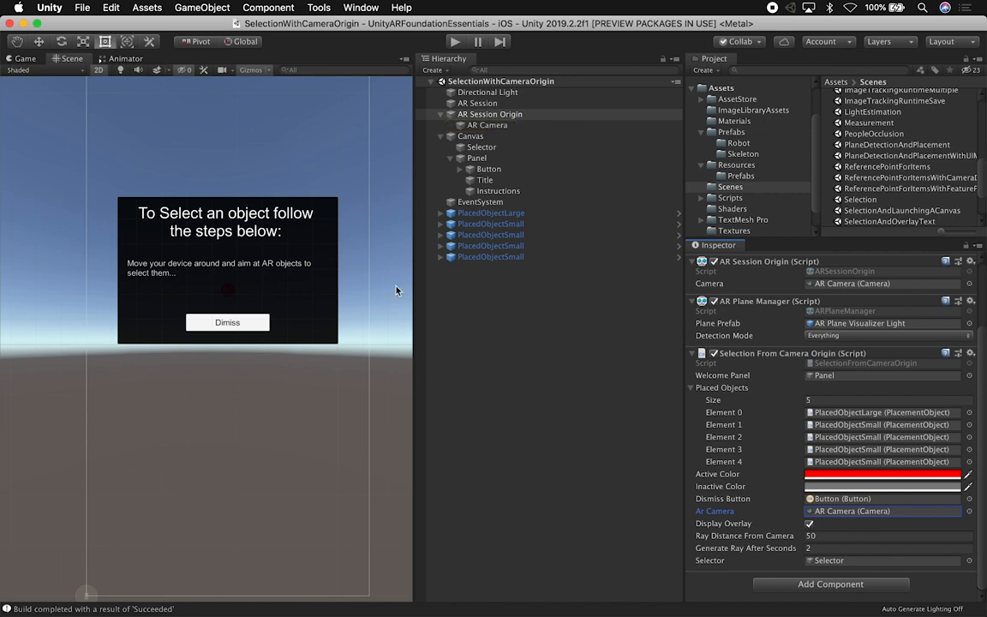
pyautogui.click(490, 213)
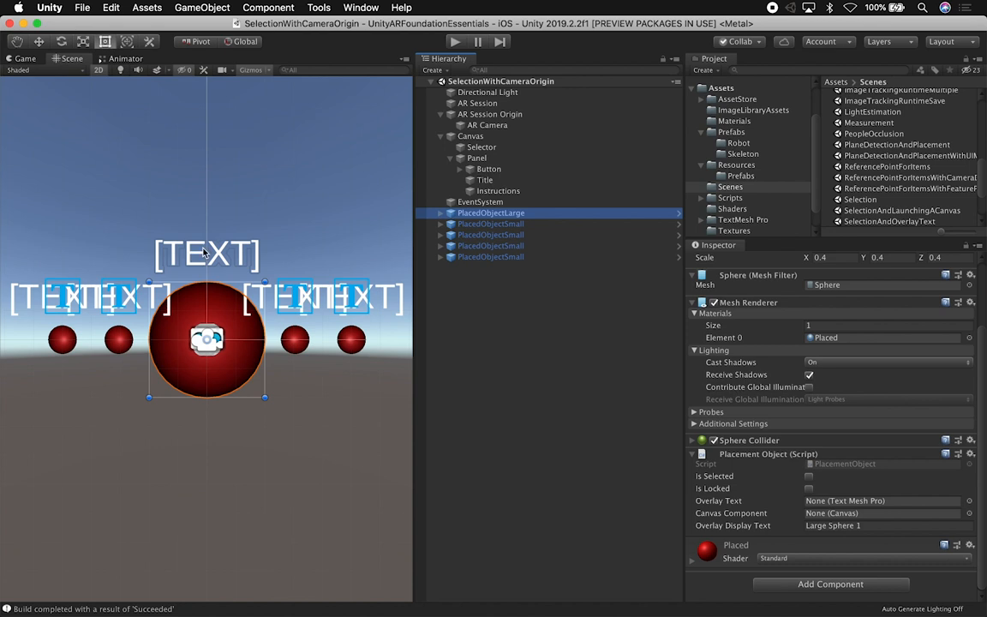
pyautogui.moveTo(559, 400)
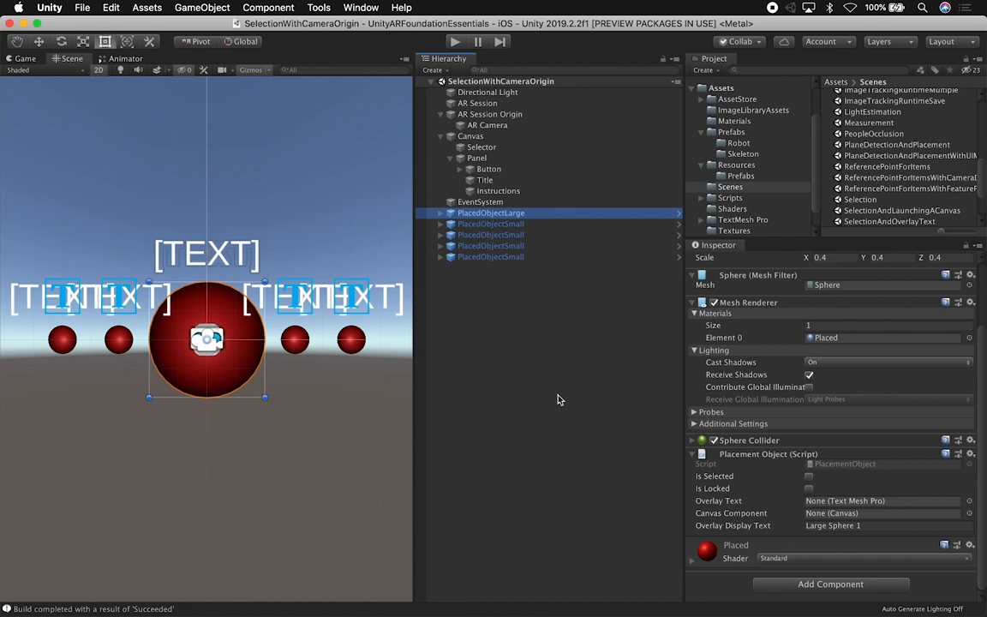
pyautogui.moveTo(662, 429)
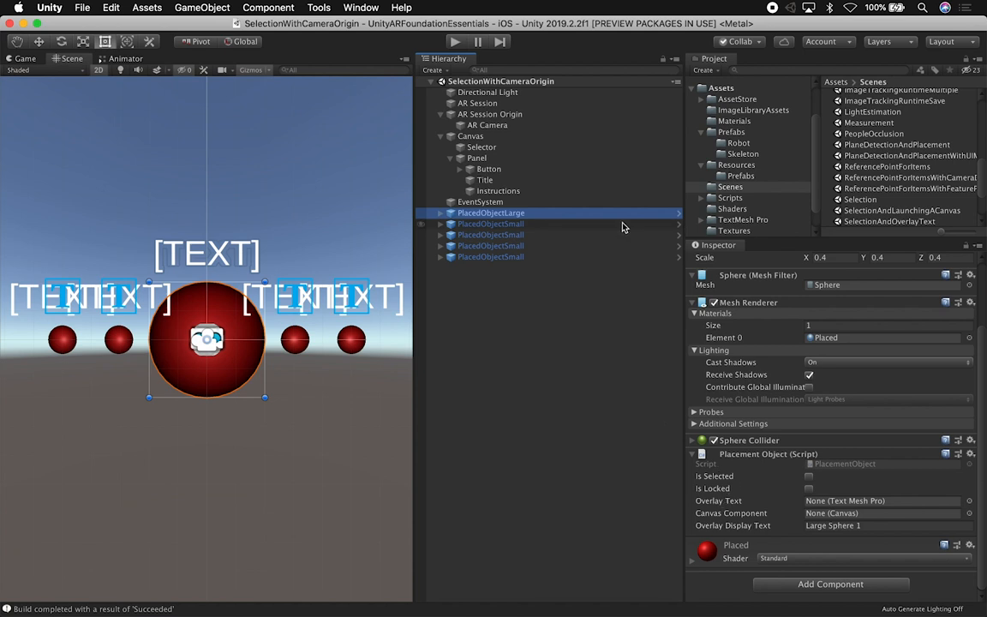
# Select AR Session Origin again to show its Selection From Camera Origin settings.
pyautogui.click(490, 113)
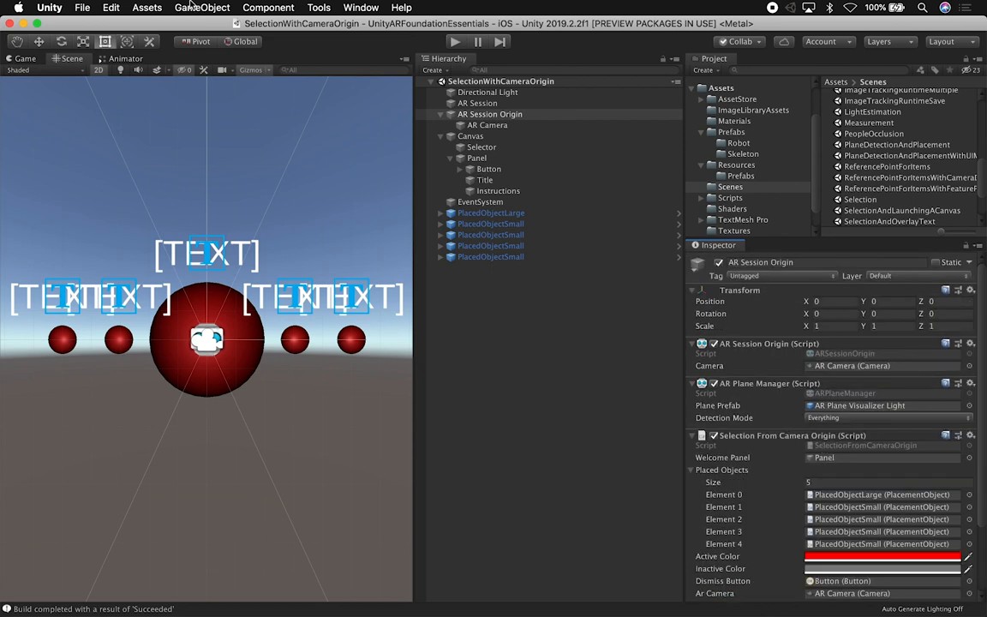
# Use Assets > Open C# Project to open SelectionFromCameraOrigin.cs in Visual Studio Code.
pyautogui.click(147, 7)
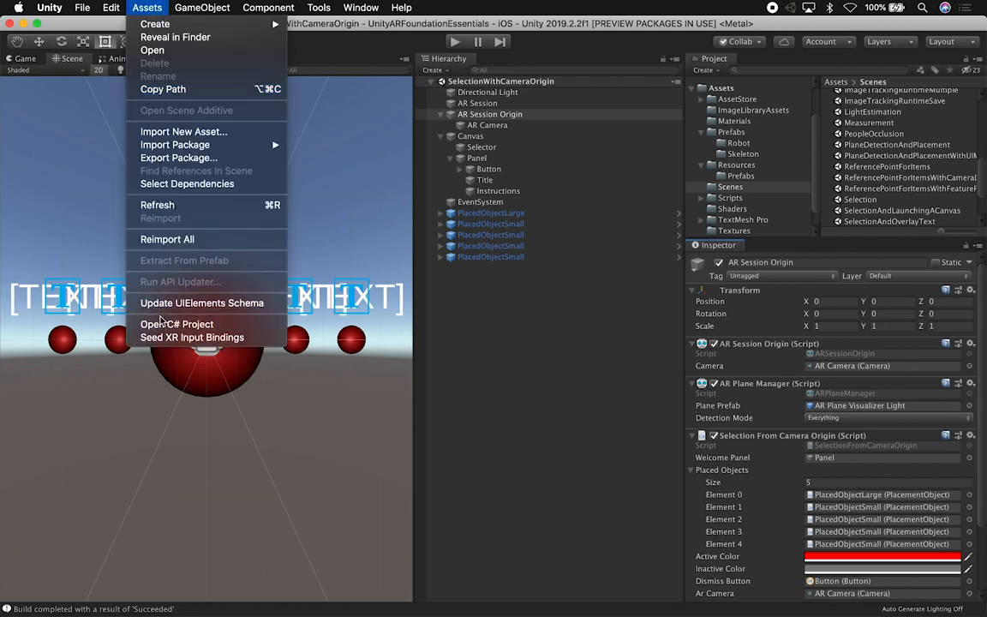
pyautogui.moveTo(177, 324)
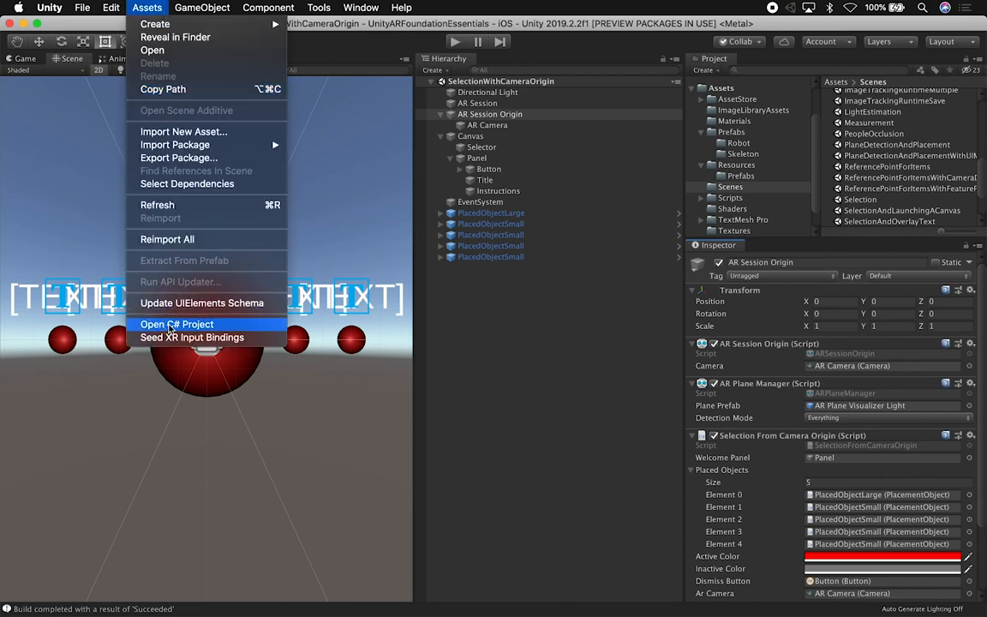
pyautogui.click(176, 324)
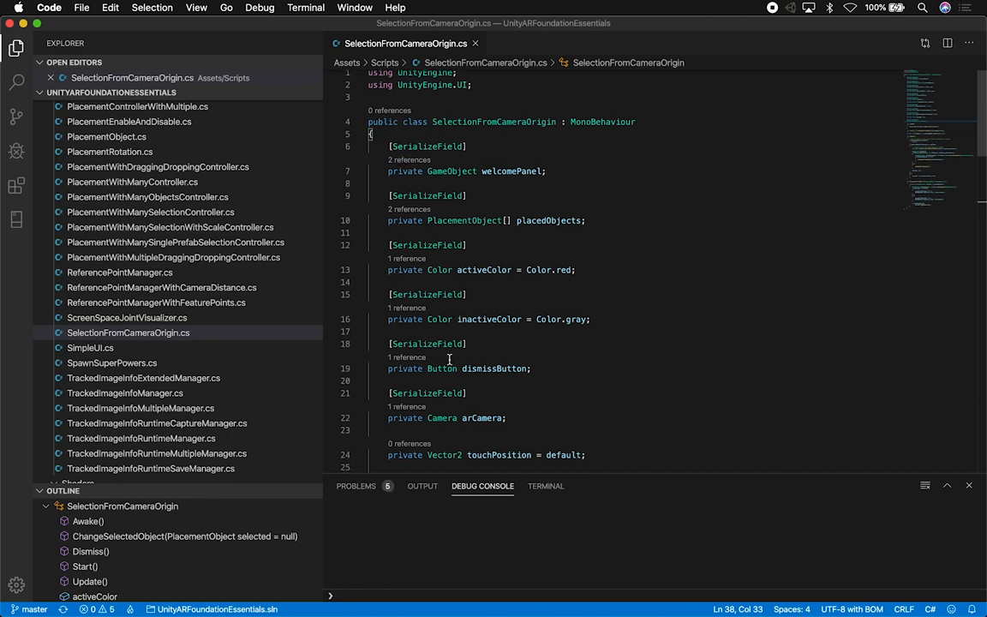
# Read through the fields, highlight placedObjects in Start and the Dismiss method, reaching Update.
pyautogui.scroll(-3)
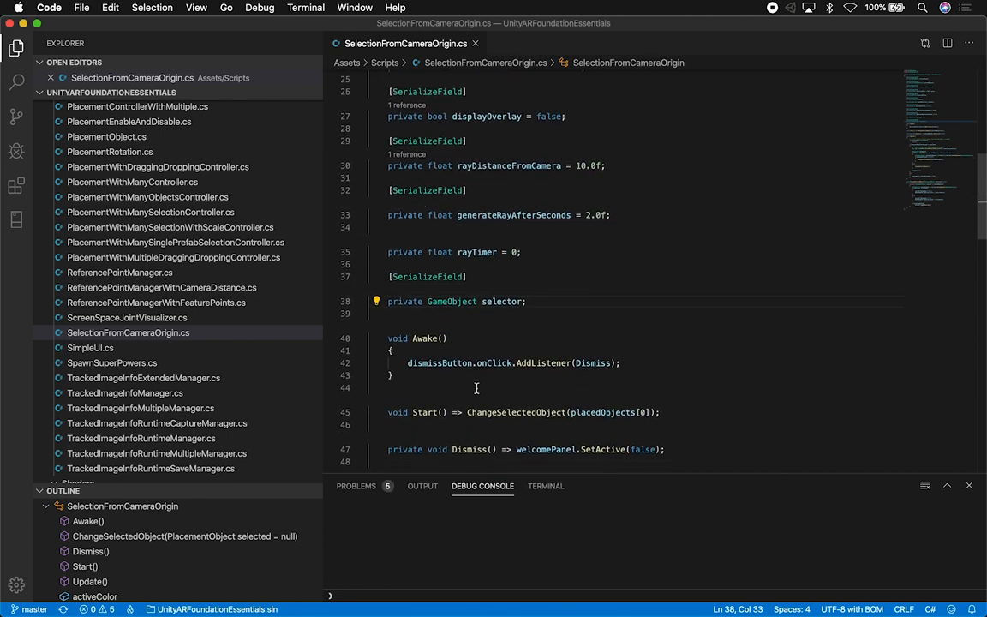
pyautogui.scroll(-3)
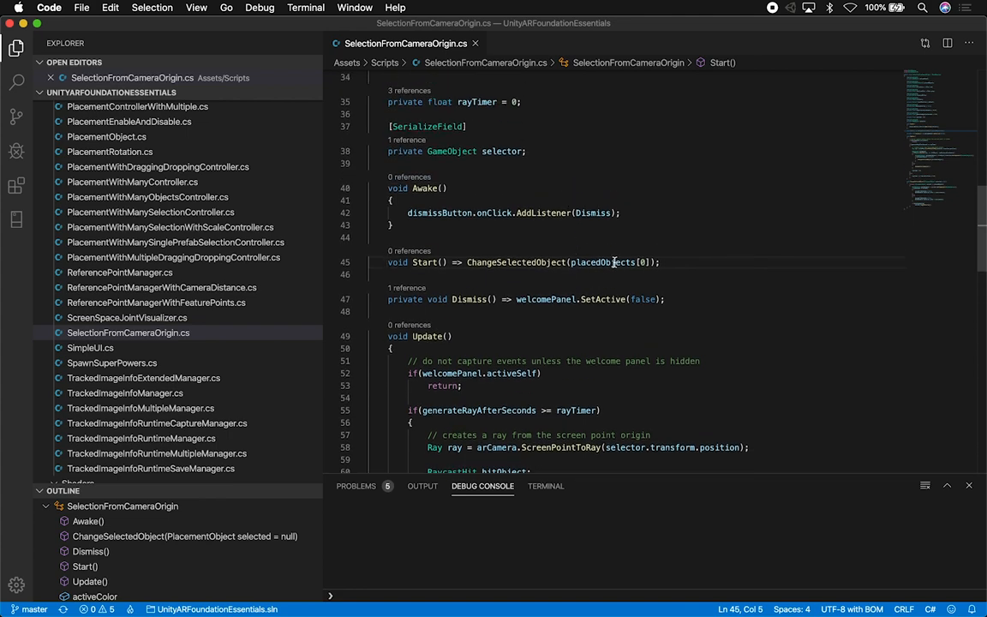
pyautogui.doubleClick(602, 262)
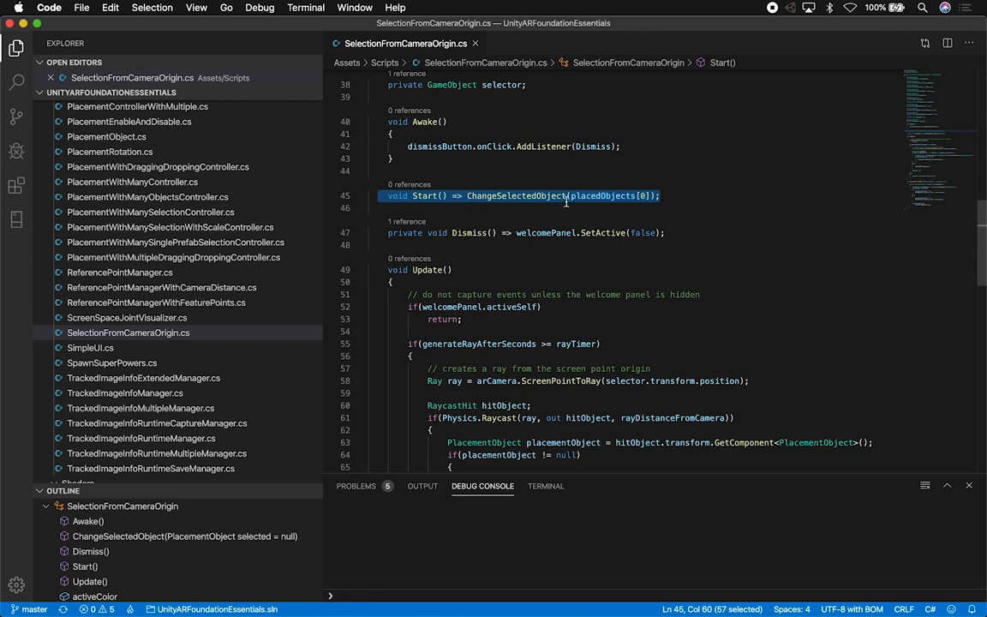
pyautogui.moveTo(497, 216)
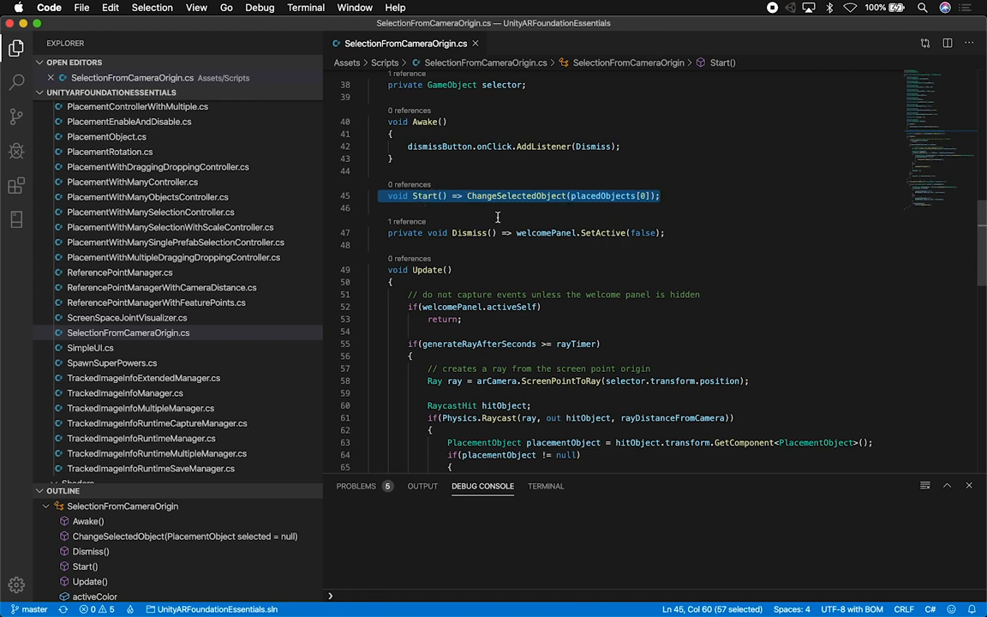
pyautogui.doubleClick(470, 233)
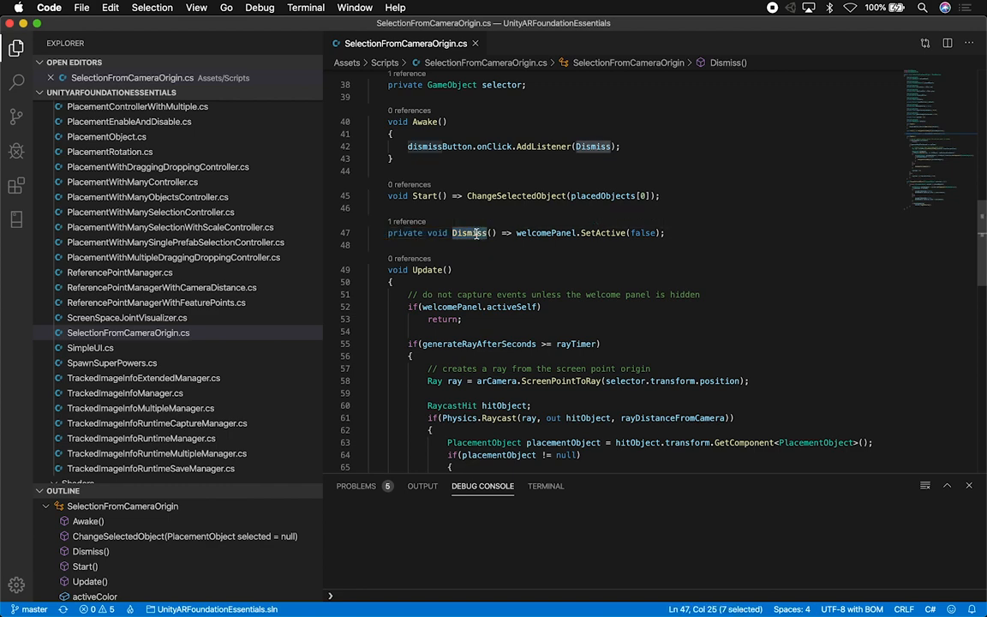
pyautogui.scroll(-3)
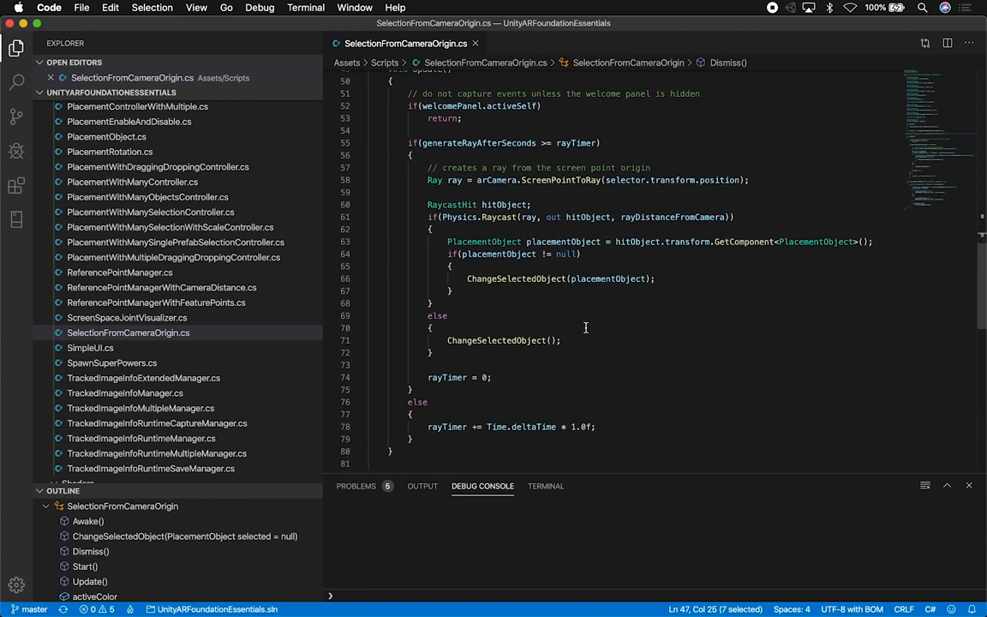
pyautogui.moveTo(408, 93); pyautogui.dragTo(462, 118)
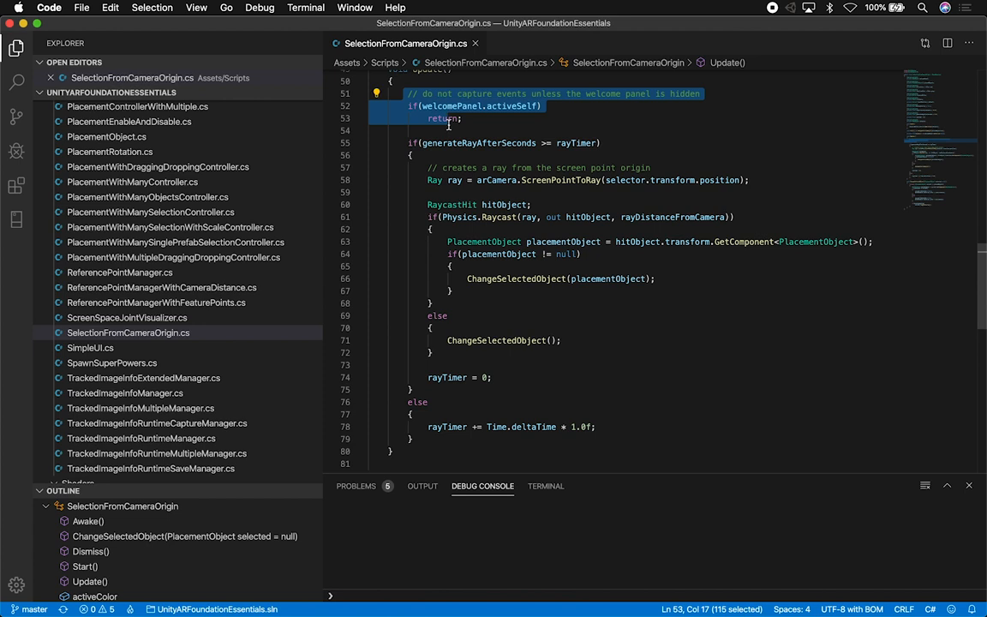
pyautogui.moveTo(449, 122)
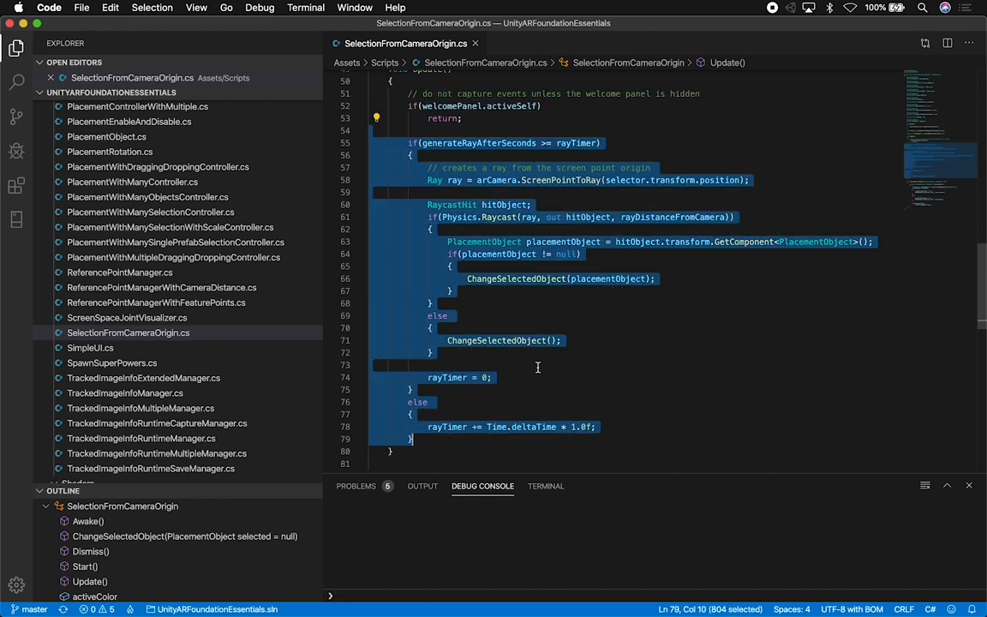
pyautogui.moveTo(638, 140)
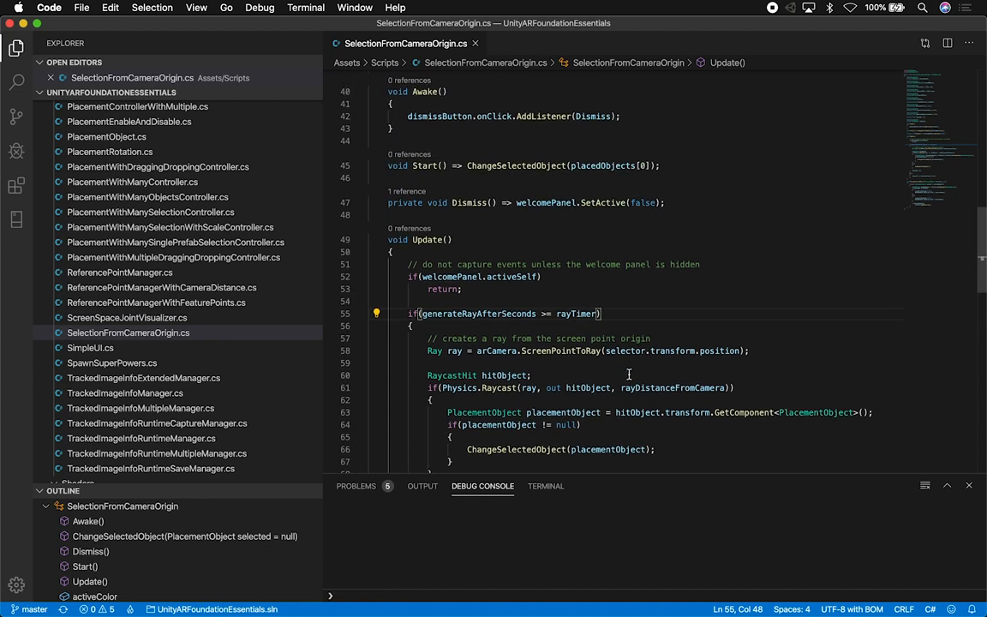
pyautogui.scroll(-3)
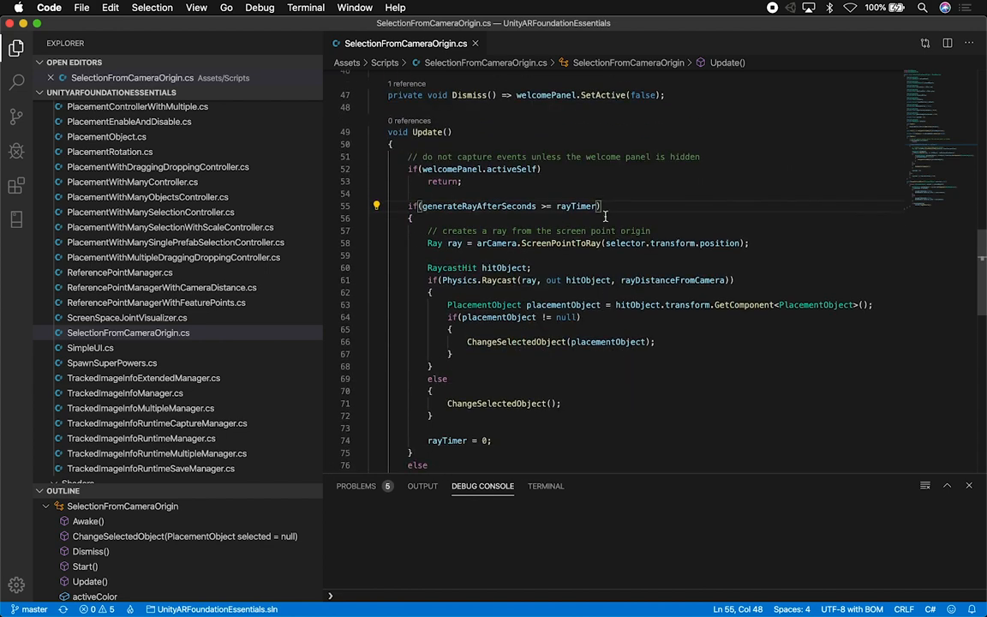
pyautogui.doubleClick(478, 206)
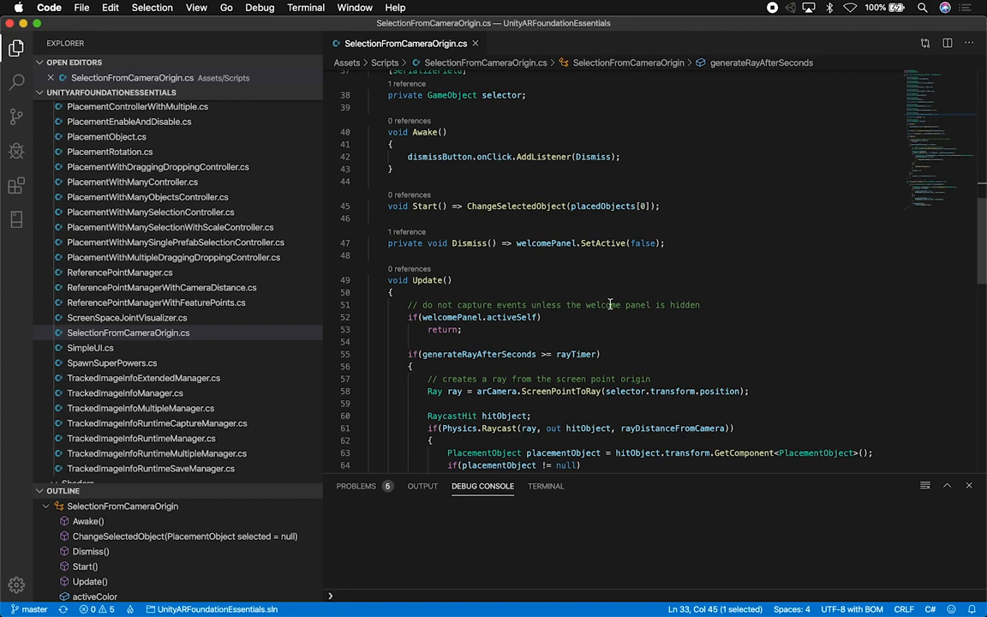
pyautogui.scroll(-3)
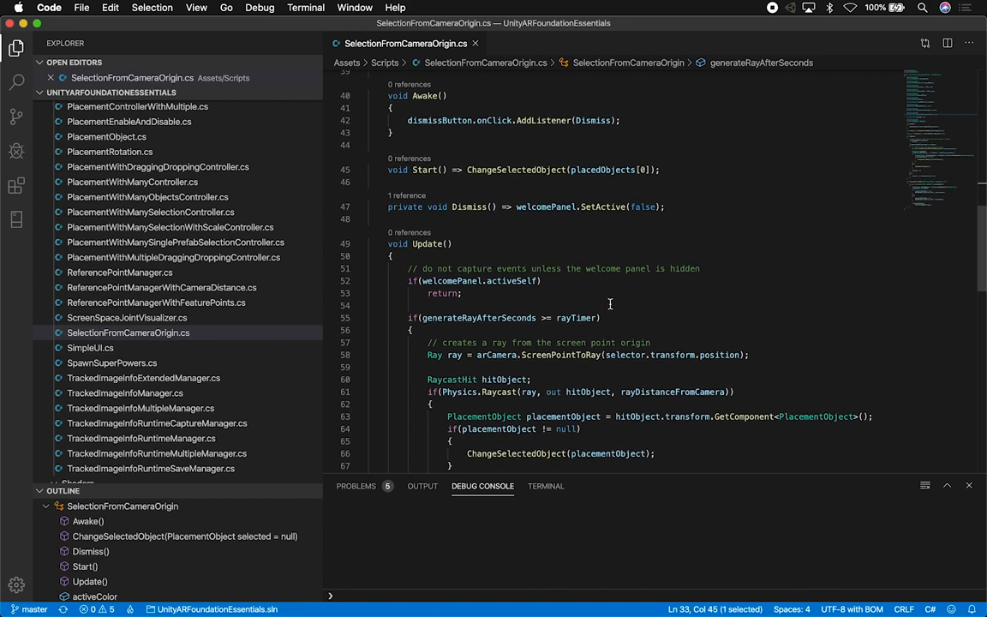
pyautogui.scroll(-3)
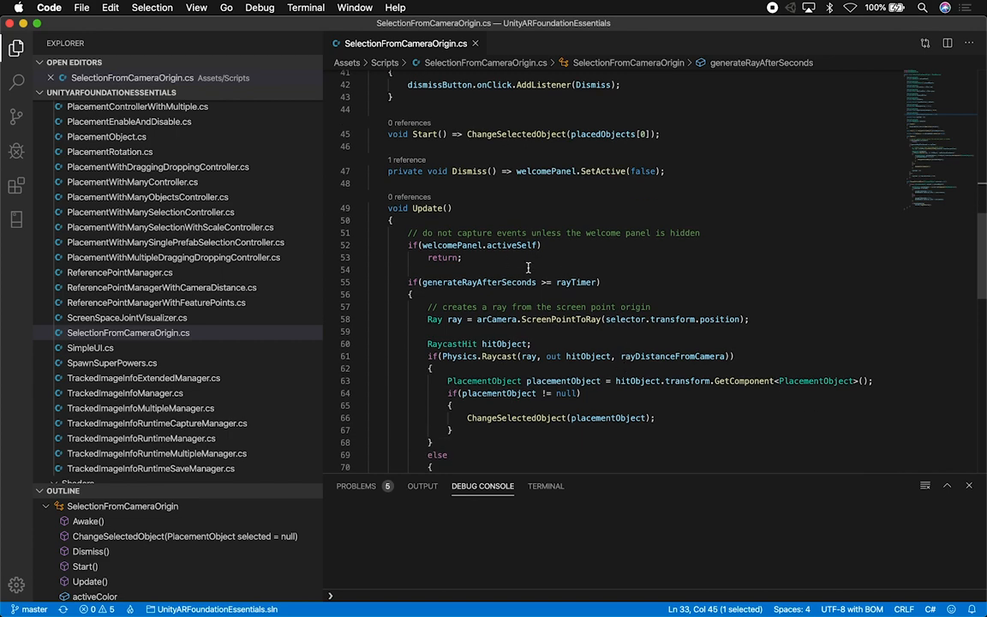
pyautogui.doubleClick(576, 281)
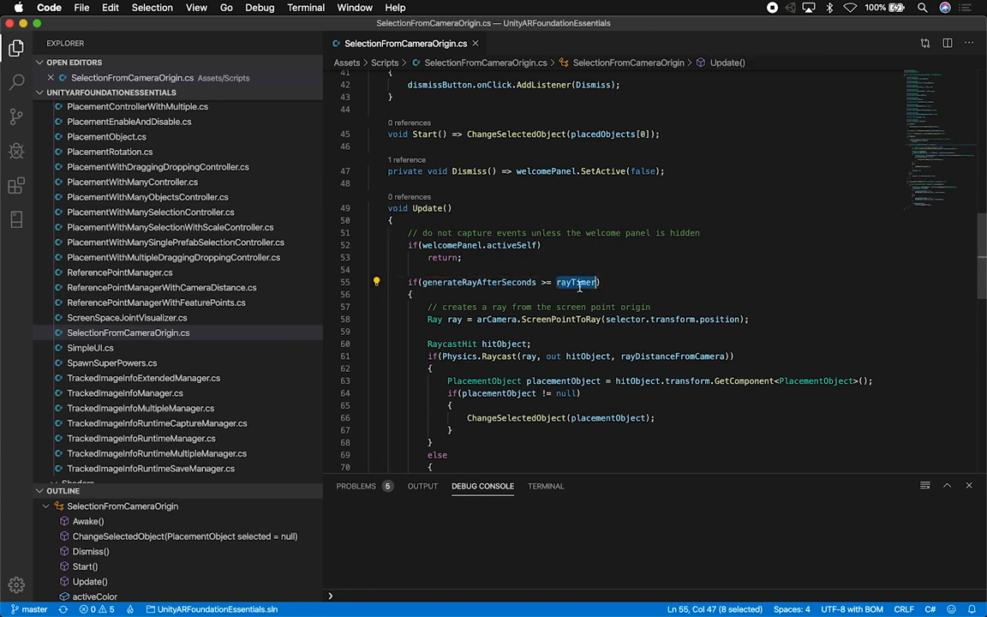
pyautogui.scroll(-3)
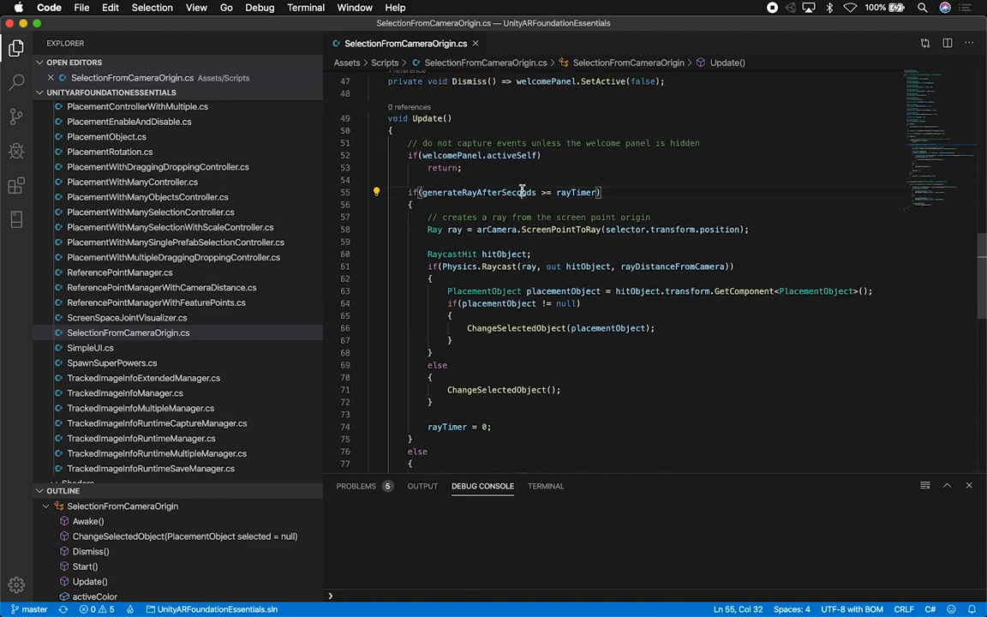
# Rewrite Update's timer check to rayTimer >= generateRayAfterSeconds.
pyautogui.doubleClick(576, 191)
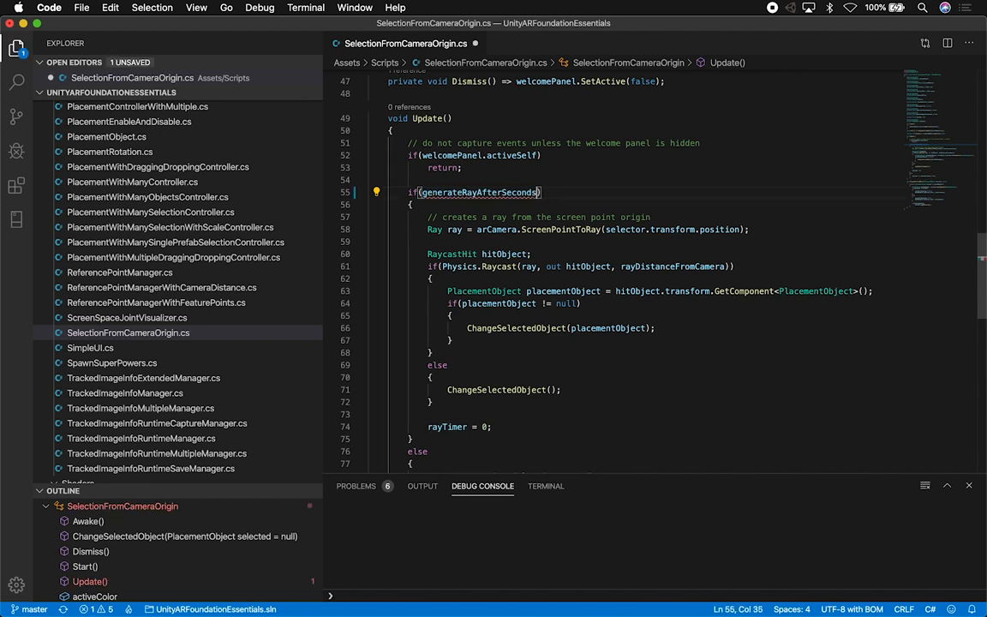
pyautogui.write('rayTimer >=')
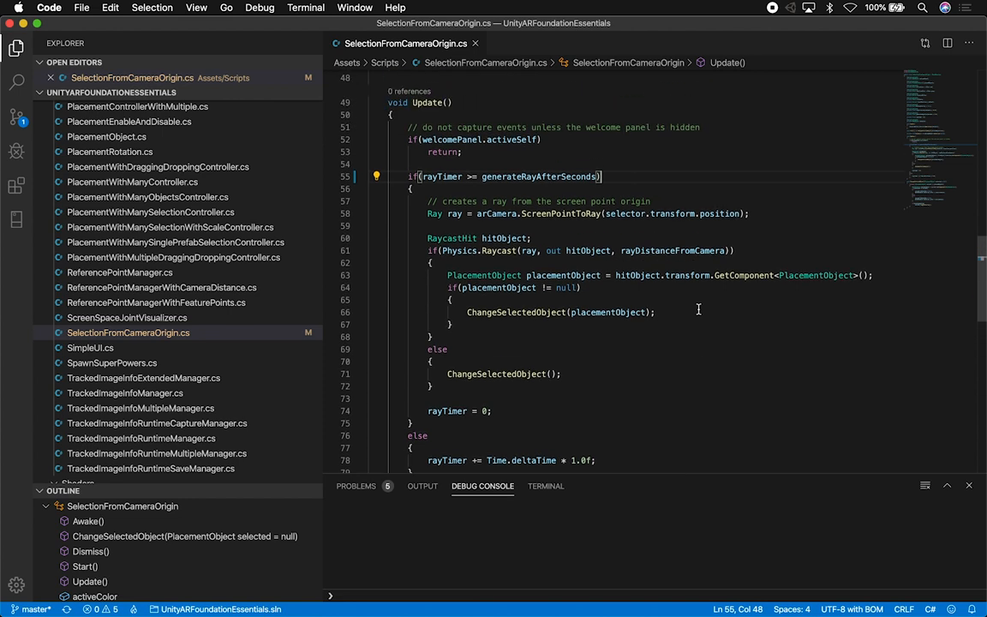
pyautogui.doubleClick(442, 176)
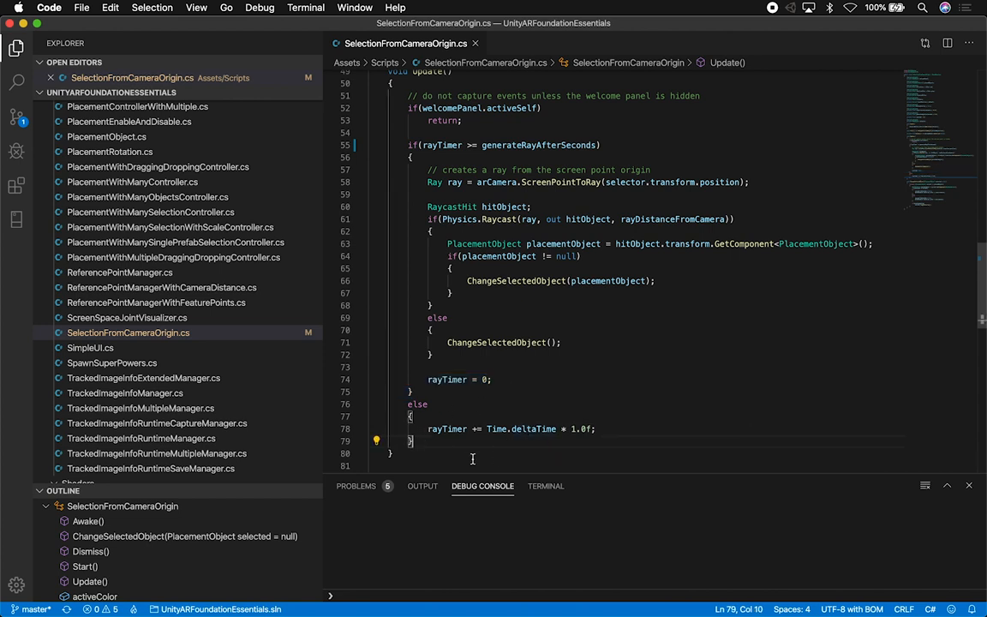
pyautogui.moveTo(423, 126)
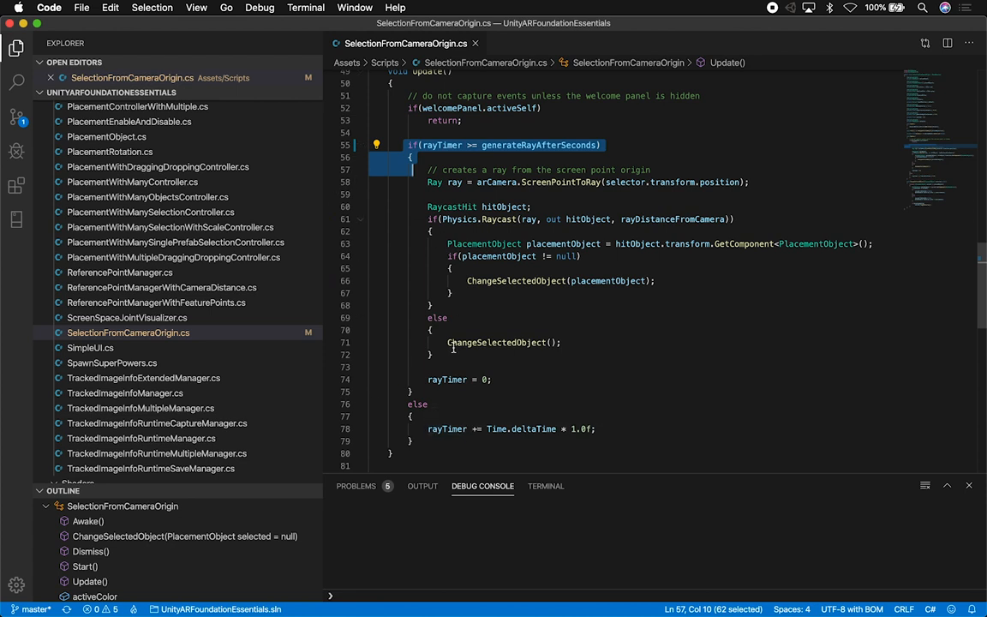
pyautogui.moveTo(409, 169); pyautogui.dragTo(483, 380)
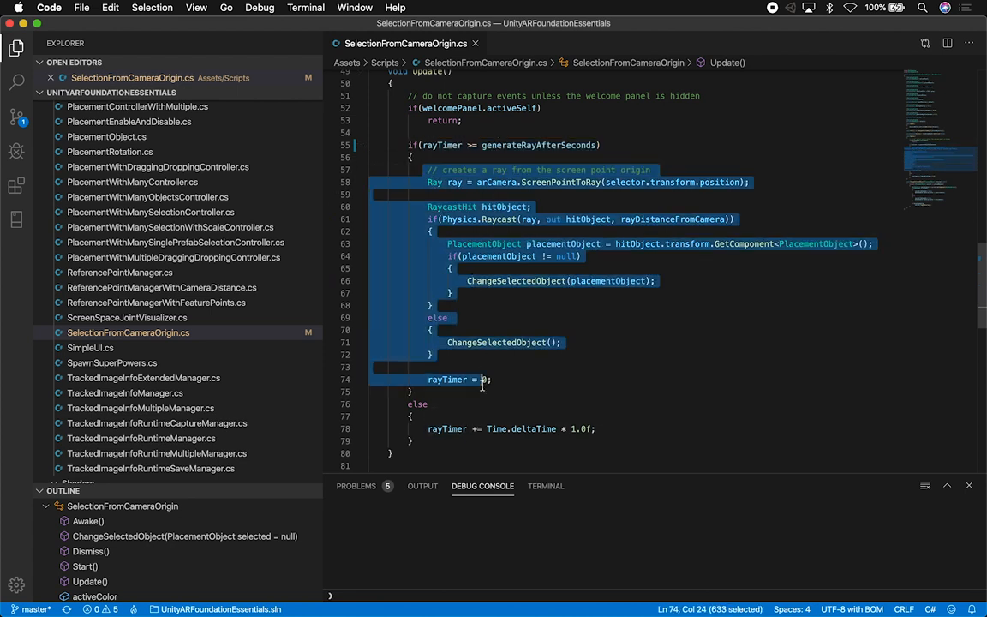
pyautogui.moveTo(504, 342)
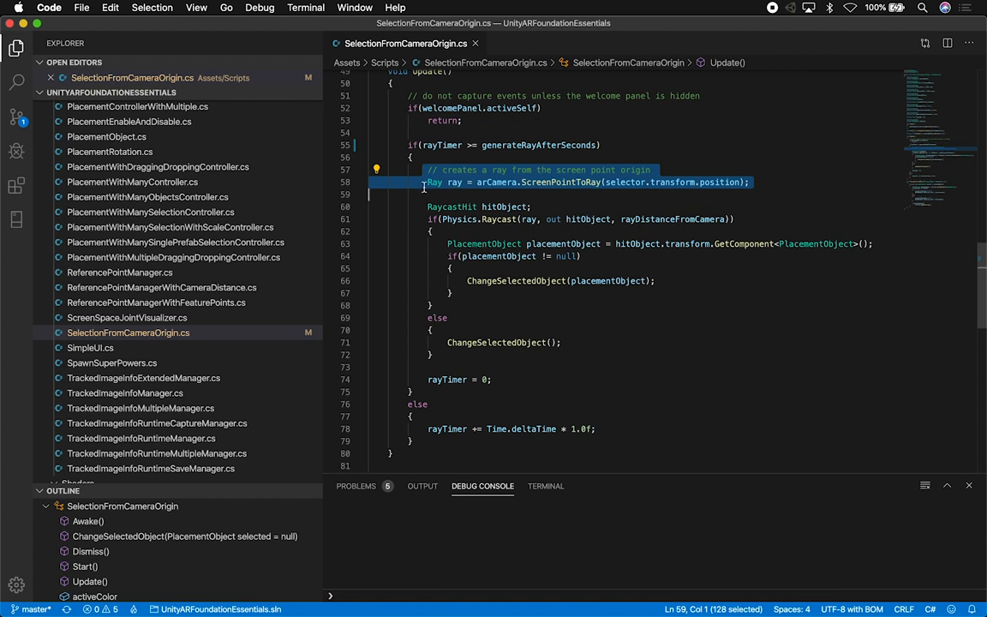
pyautogui.doubleClick(497, 182)
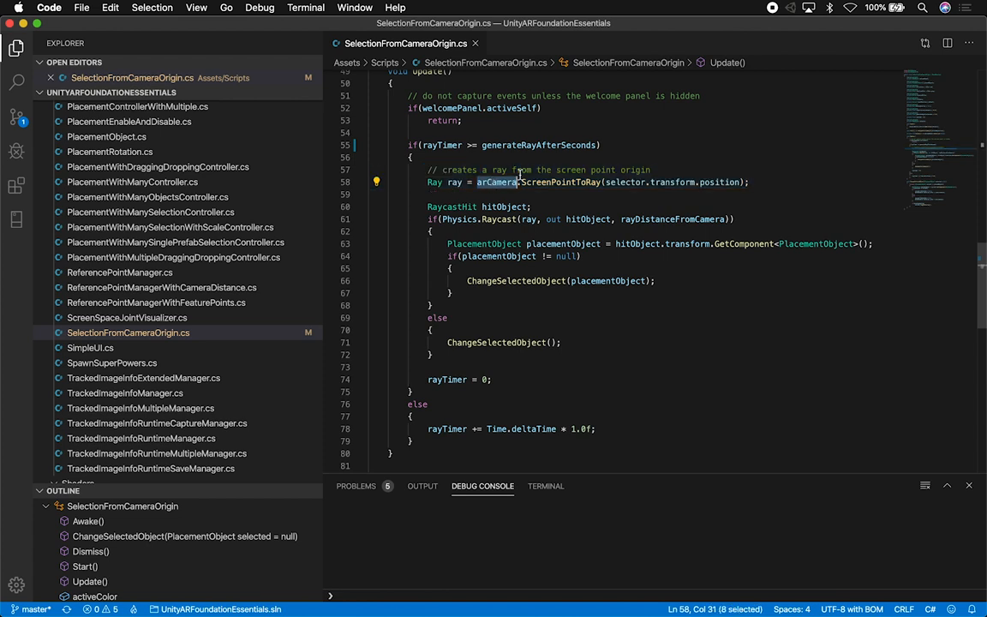
pyautogui.moveTo(562, 181)
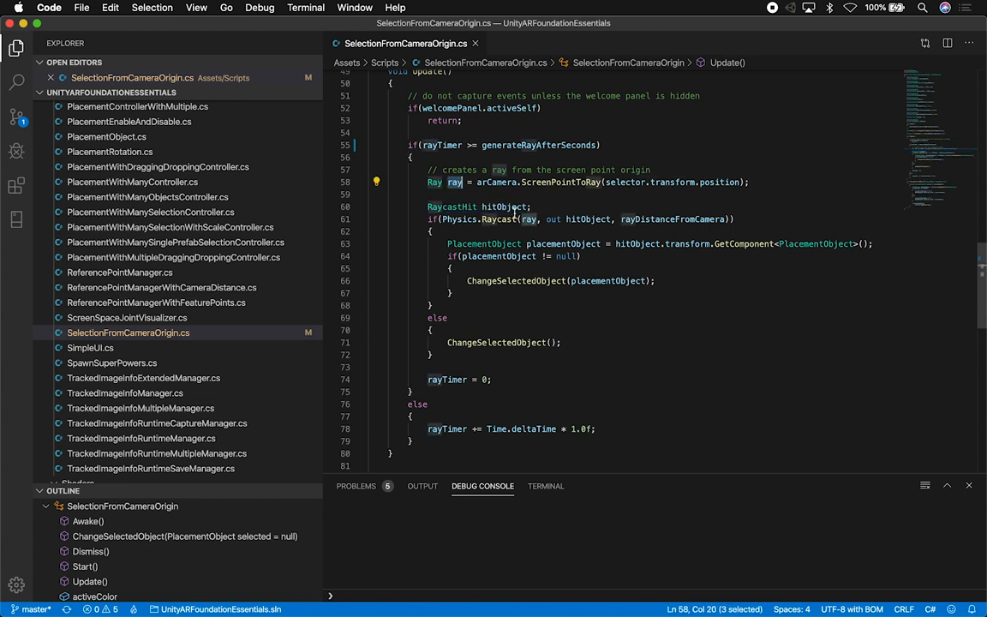
pyautogui.doubleClick(503, 205)
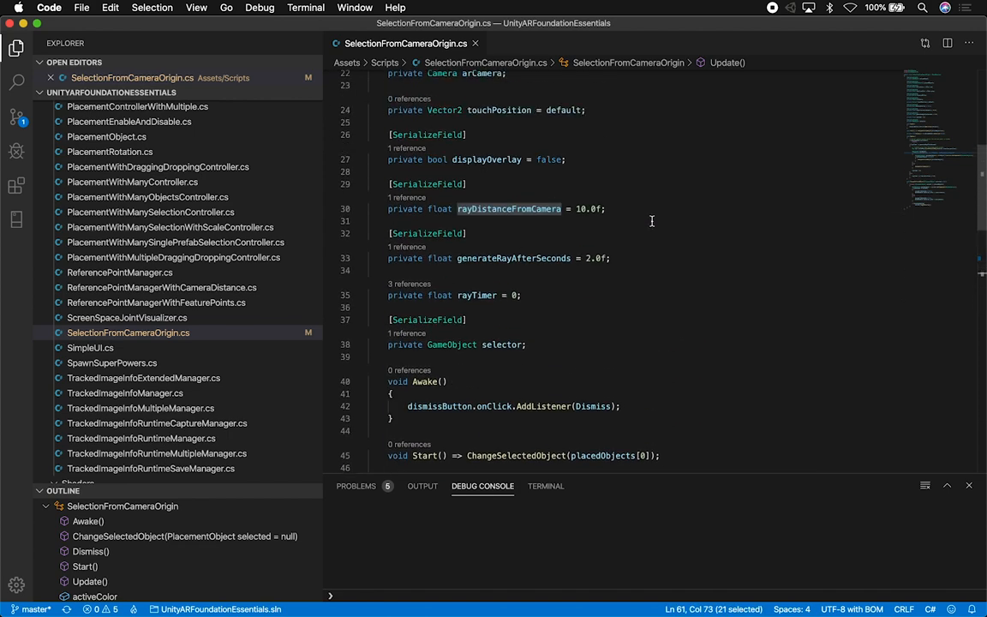
pyautogui.scroll(-3)
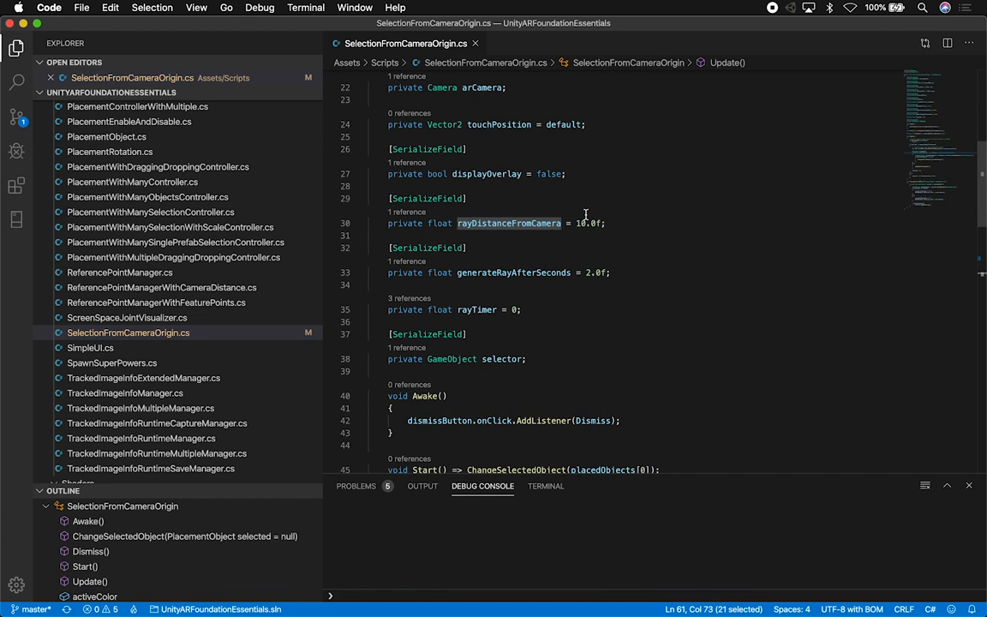
pyautogui.moveTo(585, 215)
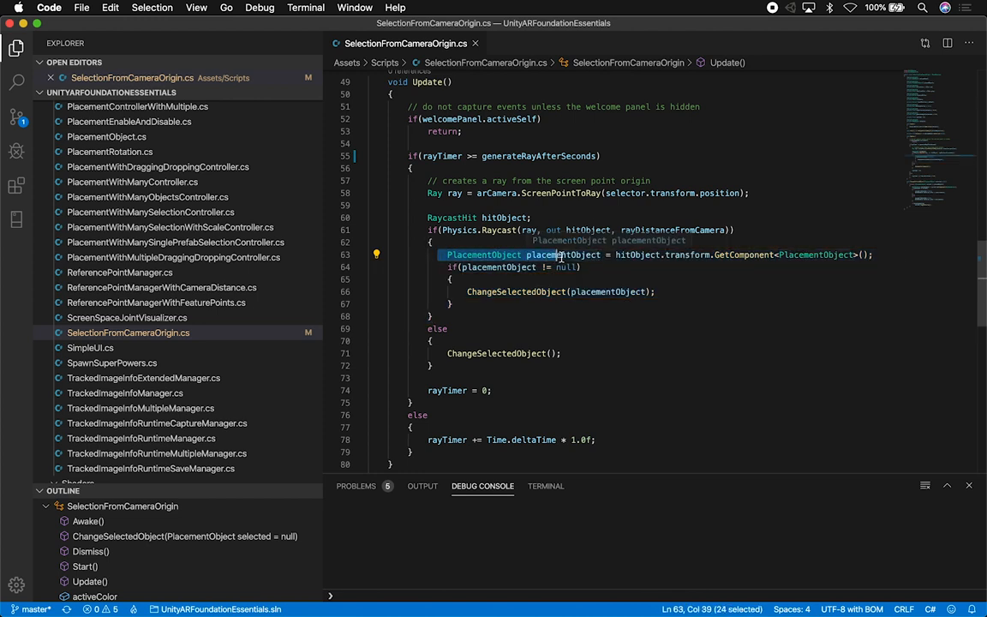
pyautogui.moveTo(515, 292)
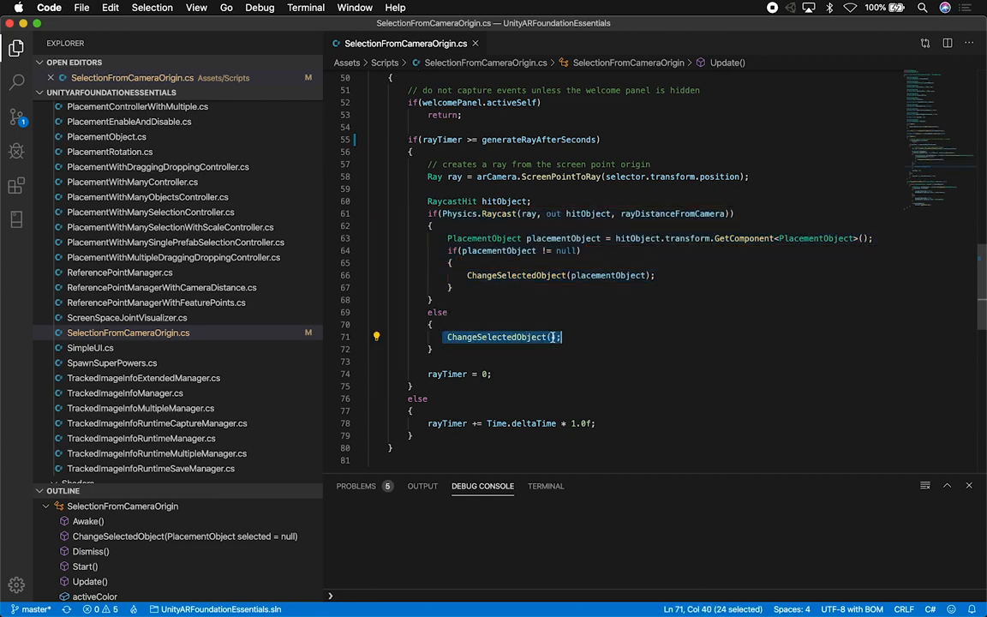
# Review the ChangeSelectedObject method and highlight its selected parameter.
pyautogui.scroll(-3)
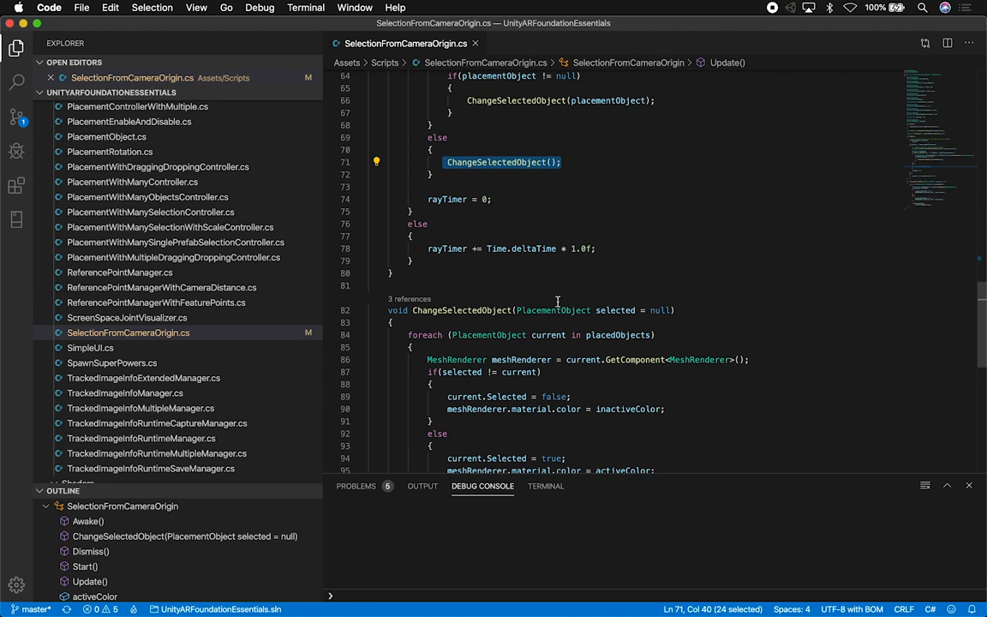
pyautogui.click(616, 310)
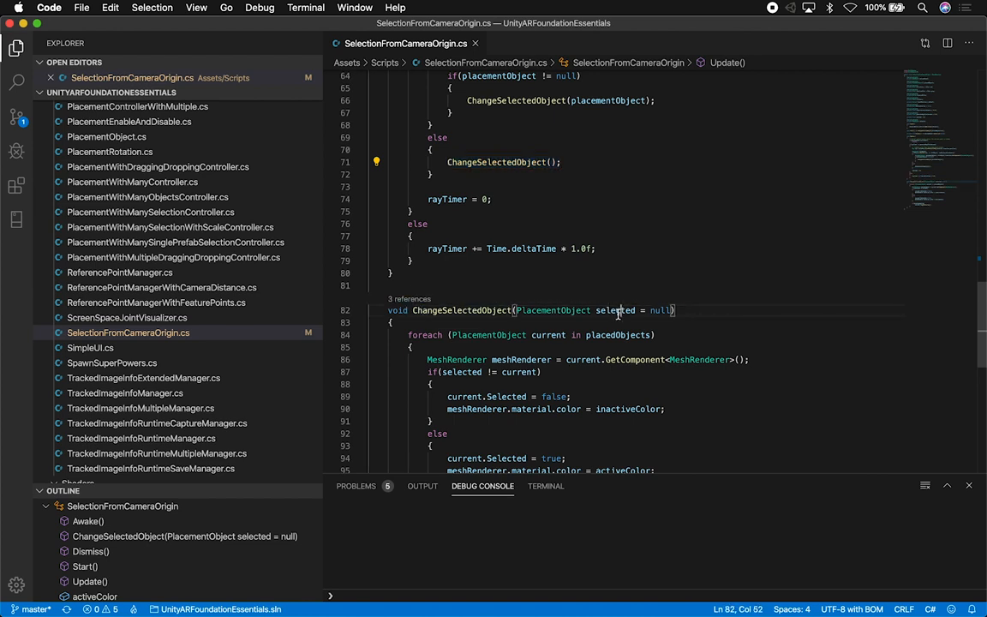
pyautogui.doubleClick(615, 311)
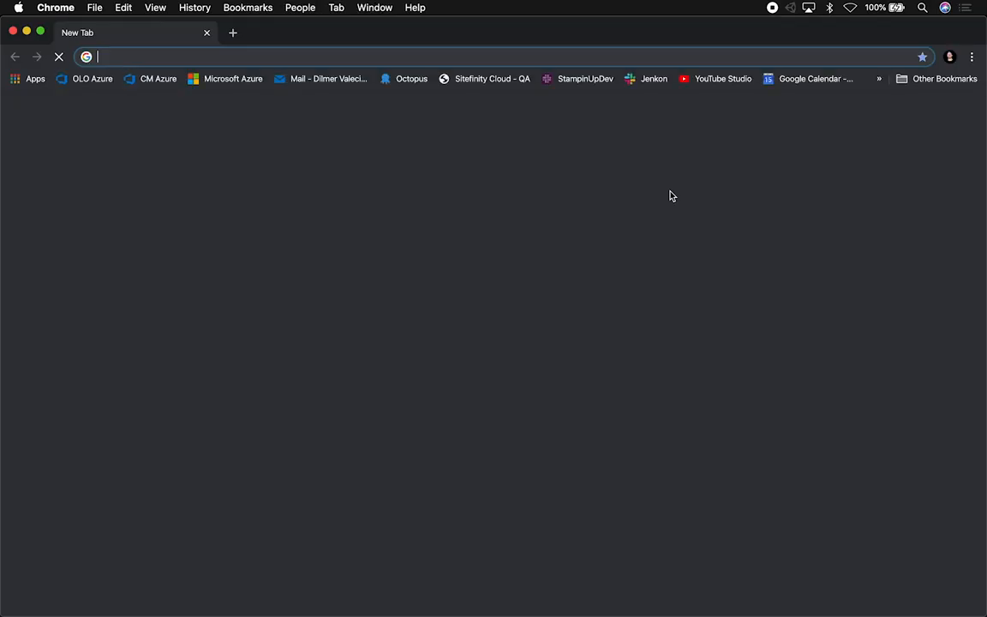
# Go to github.com/dilmerv/, open the latest UnityARFoundationEssentials commit and view the SelectionFromCameraOrigin.cs diff.
pyautogui.write('github.com/dilmerv/UnityARFoundationEssentials/commits/master')
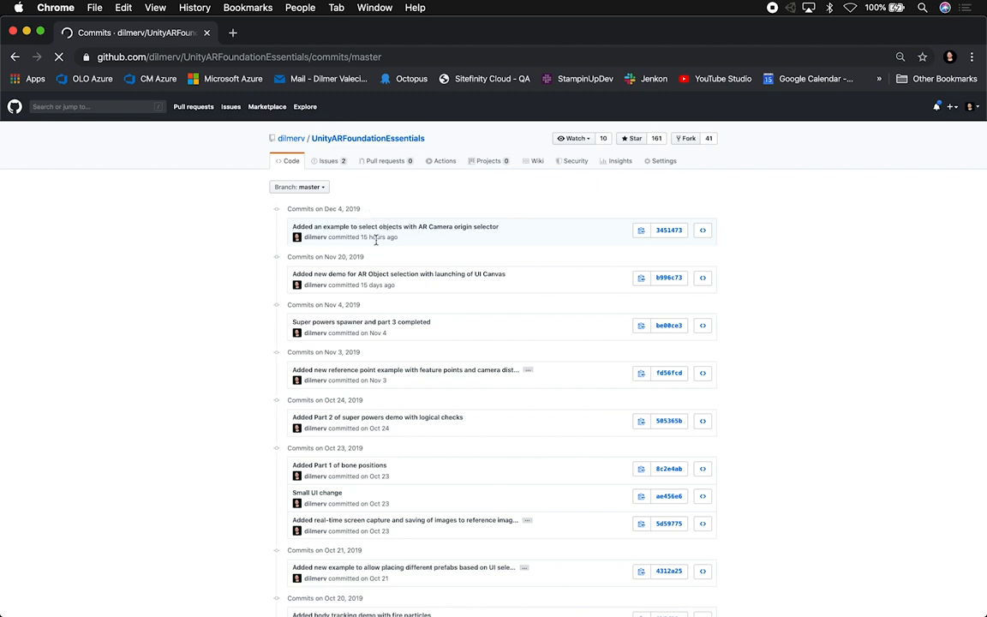
pyautogui.click(394, 226)
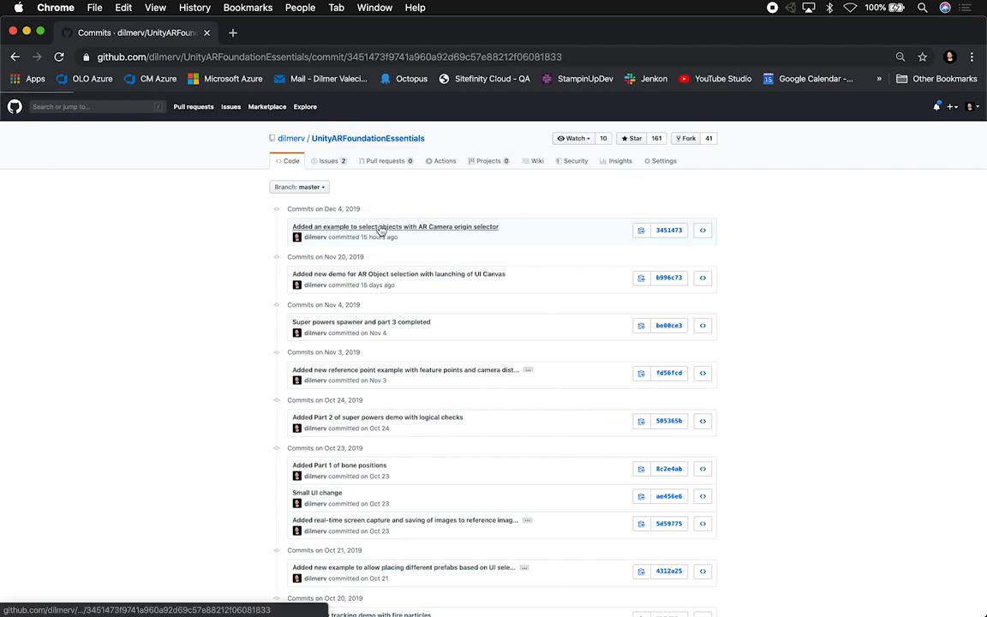
pyautogui.click(394, 226)
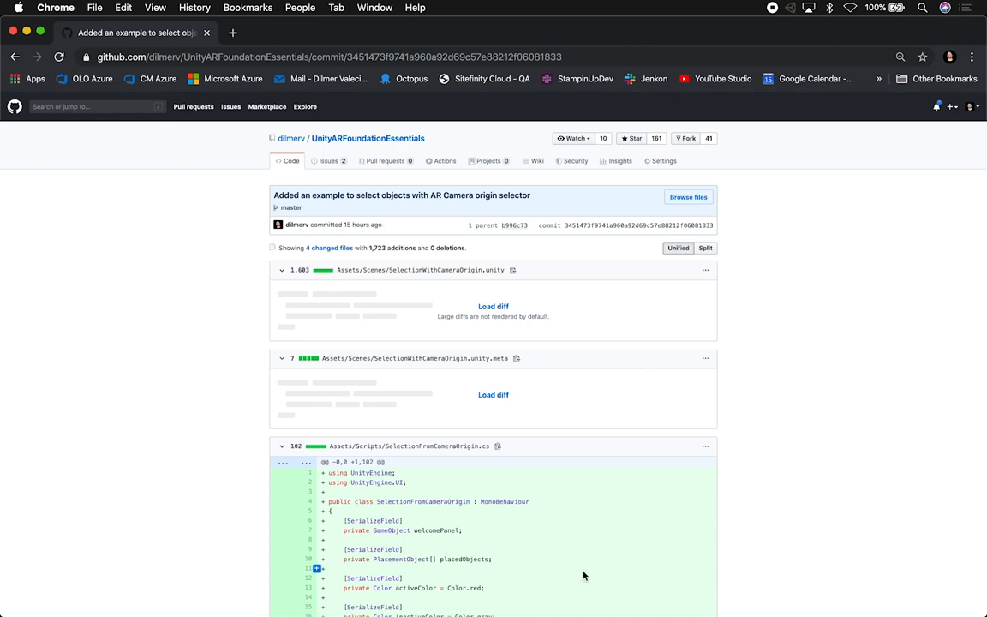
pyautogui.scroll(-3)
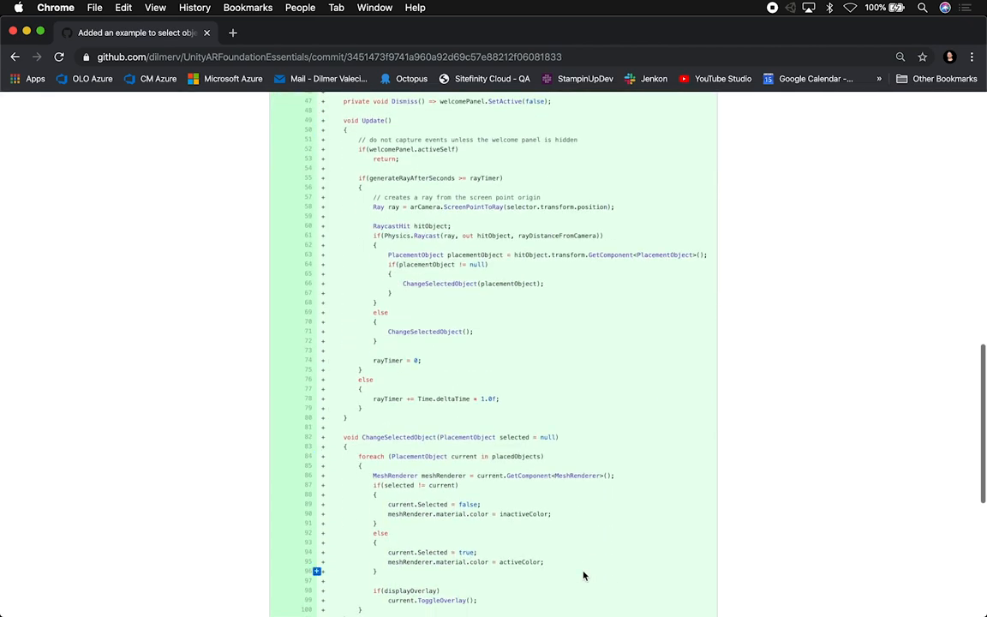
pyautogui.moveTo(607, 477)
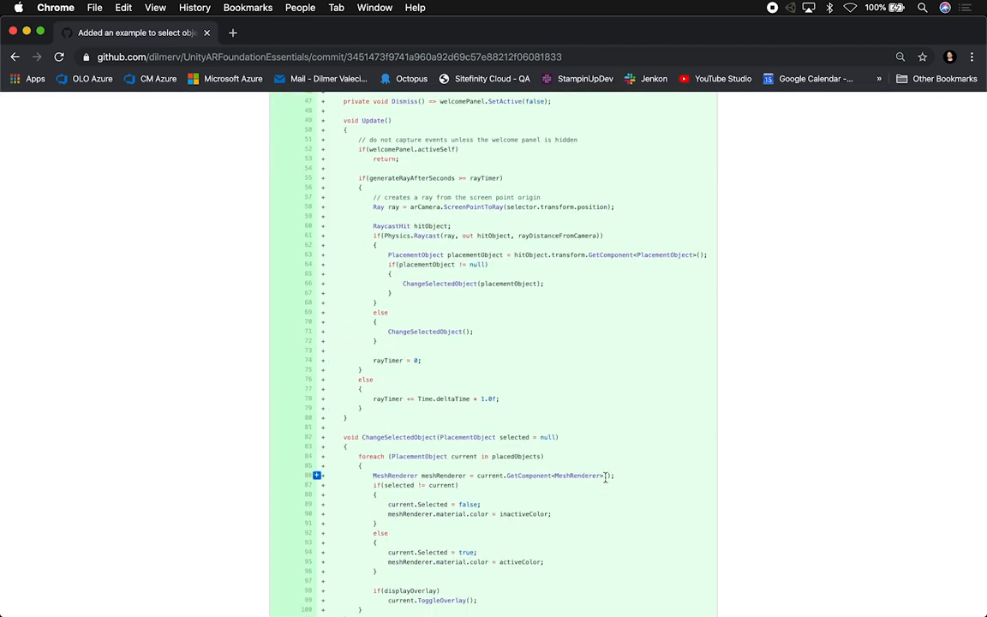